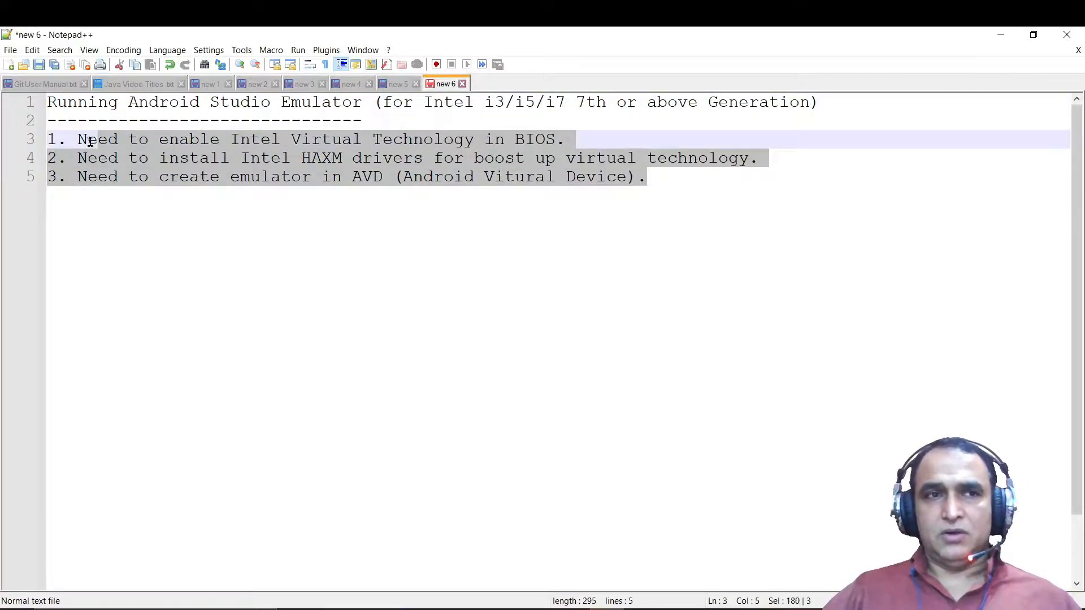
- Review the emulator setup steps in the notes and switch to Android Studio
left_click(645, 176)
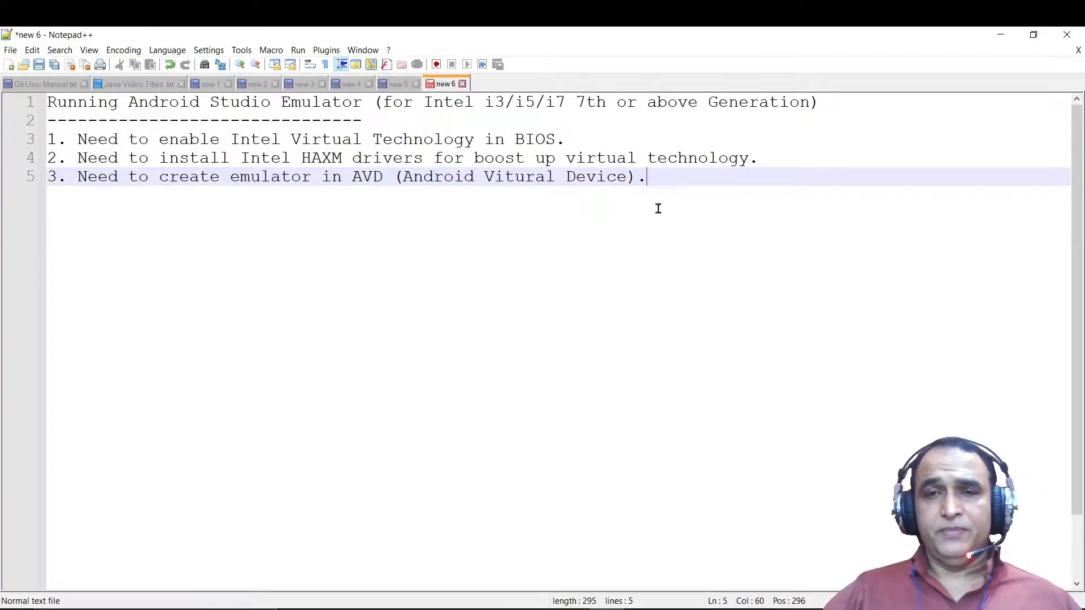
mouse_move(649, 304)
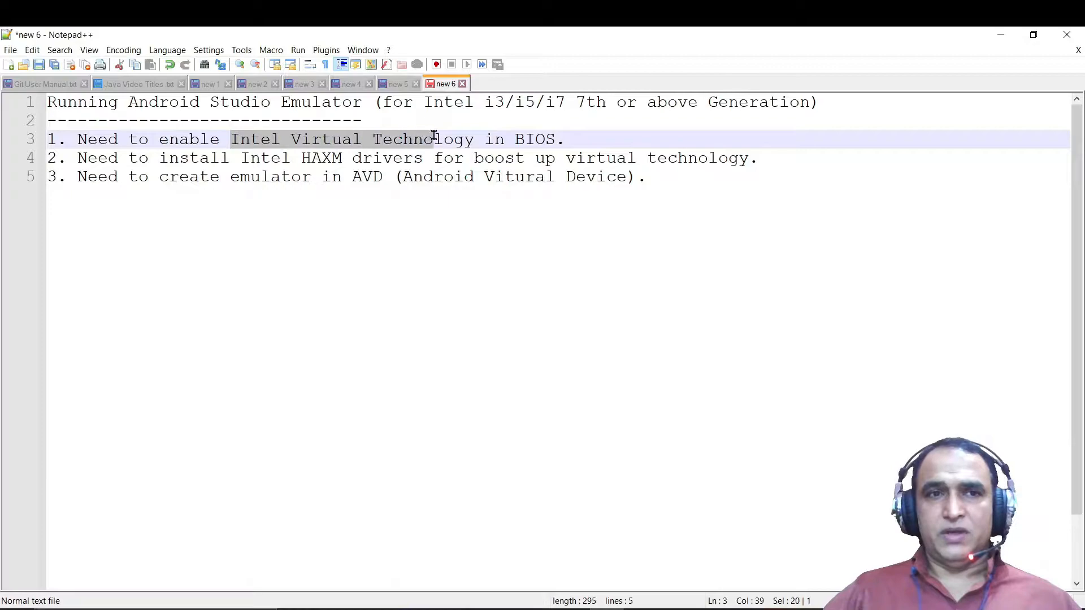
left_click(645, 176)
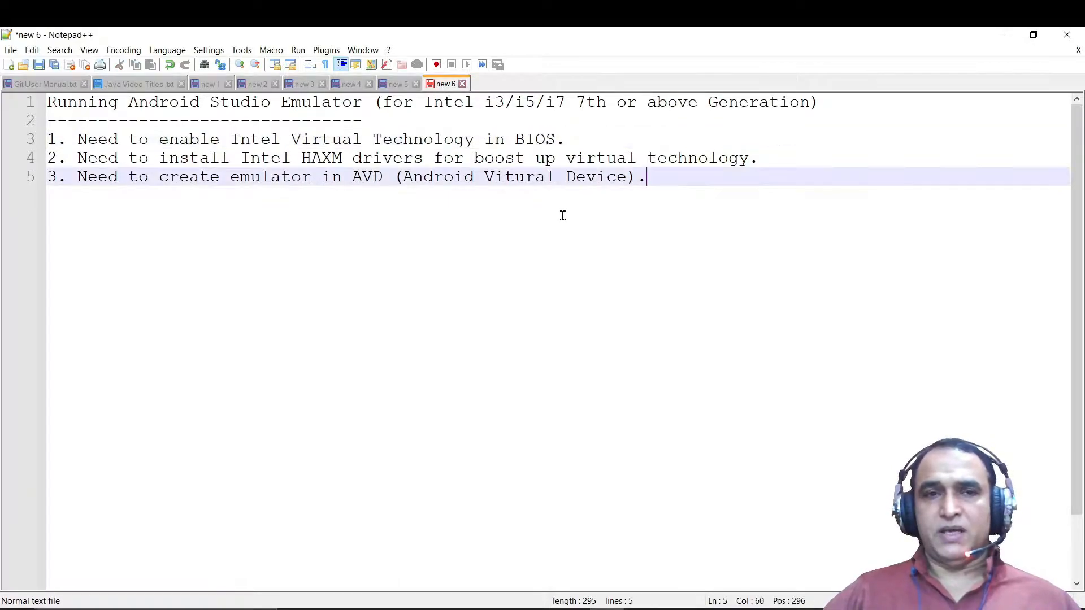
double_click(321, 158)
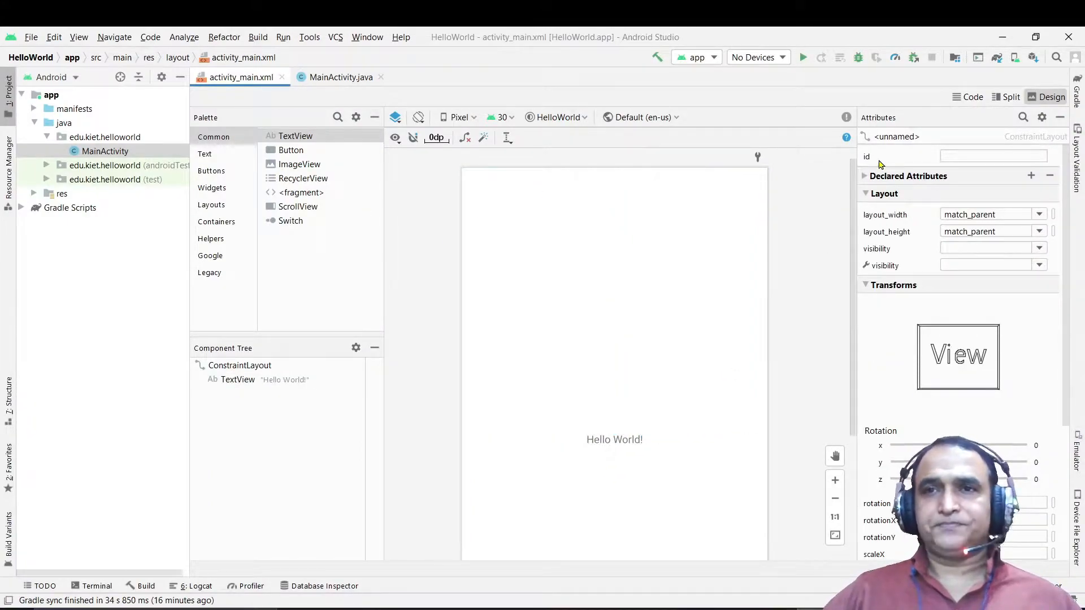
mouse_move(1016, 58)
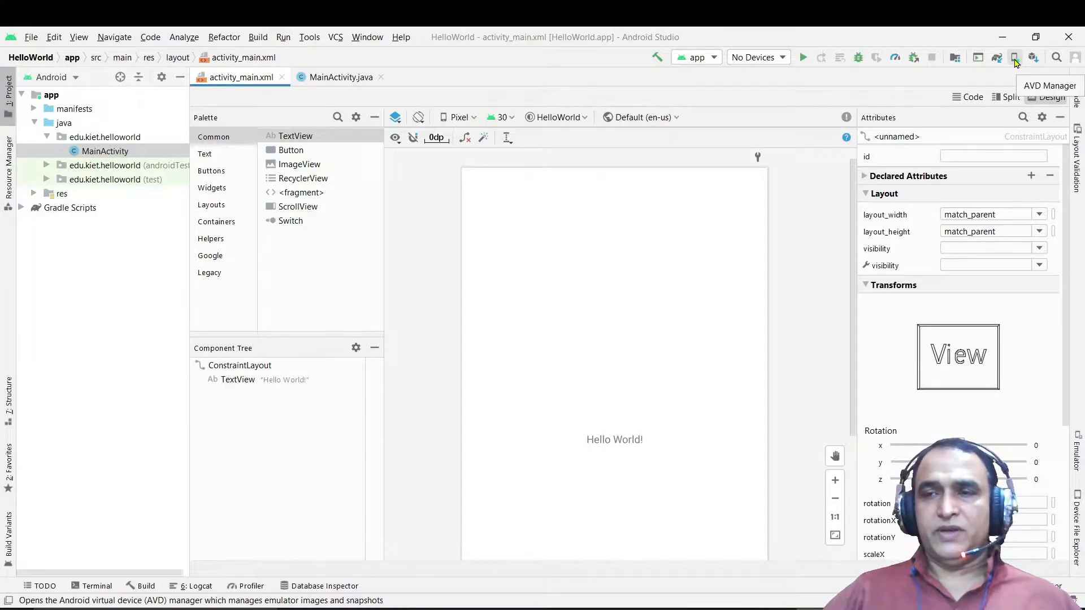
left_click(1016, 58)
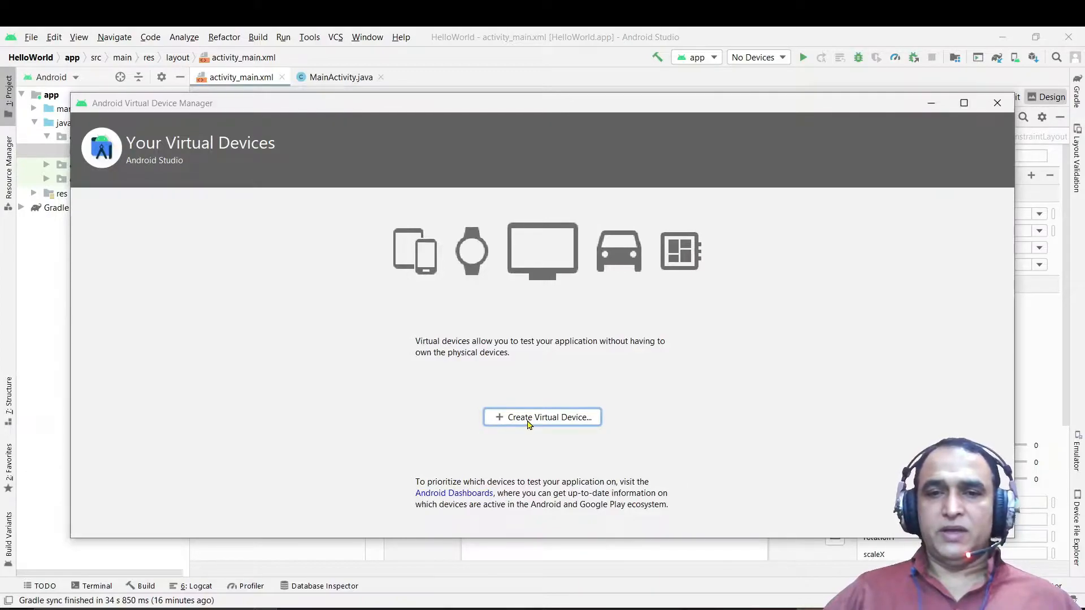
left_click(542, 417)
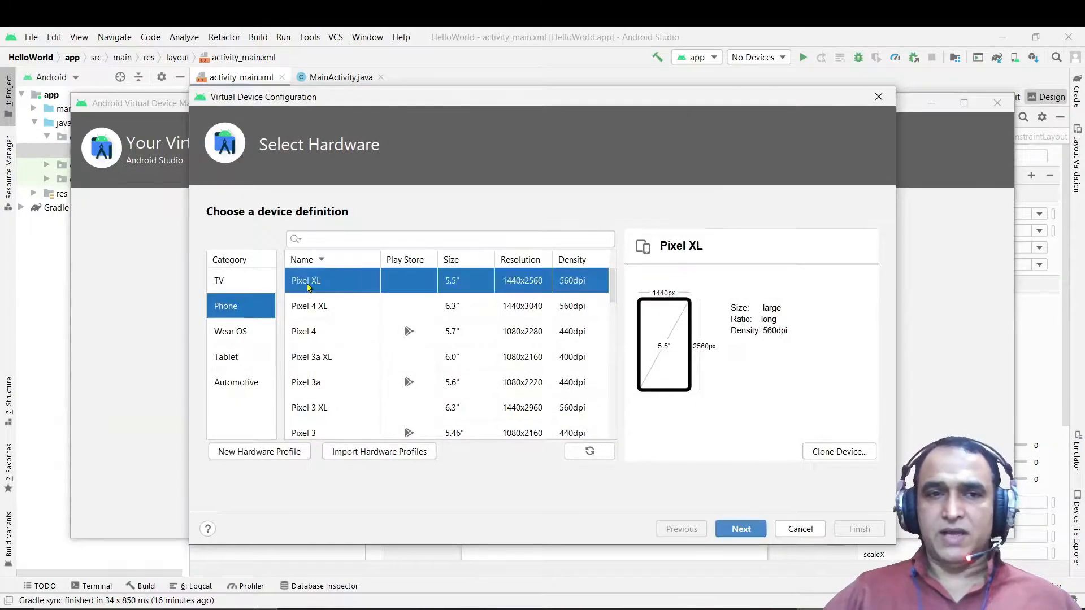
mouse_move(772, 529)
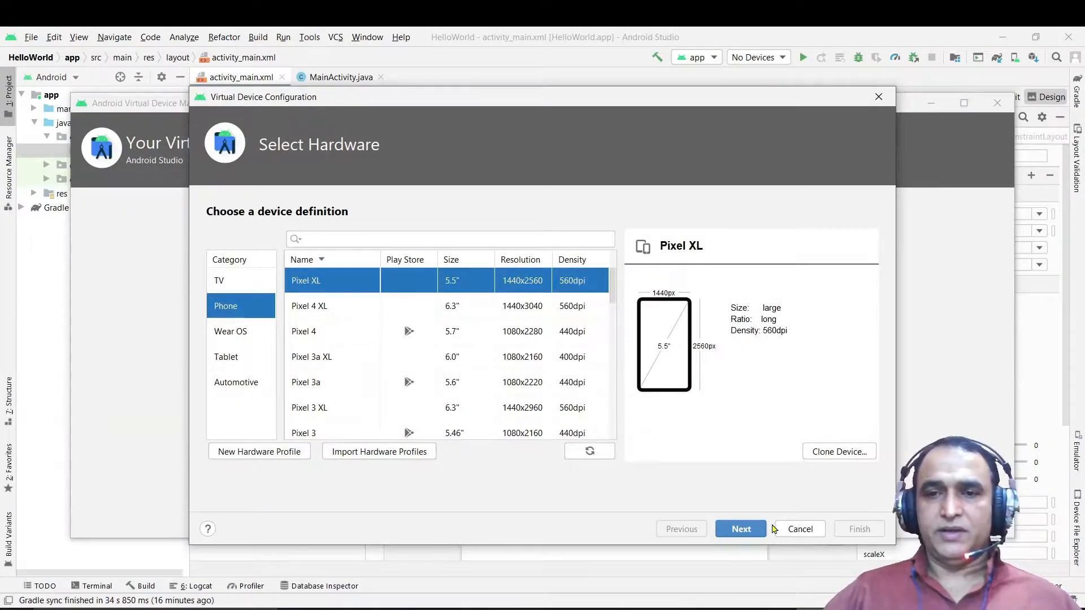
left_click(739, 529)
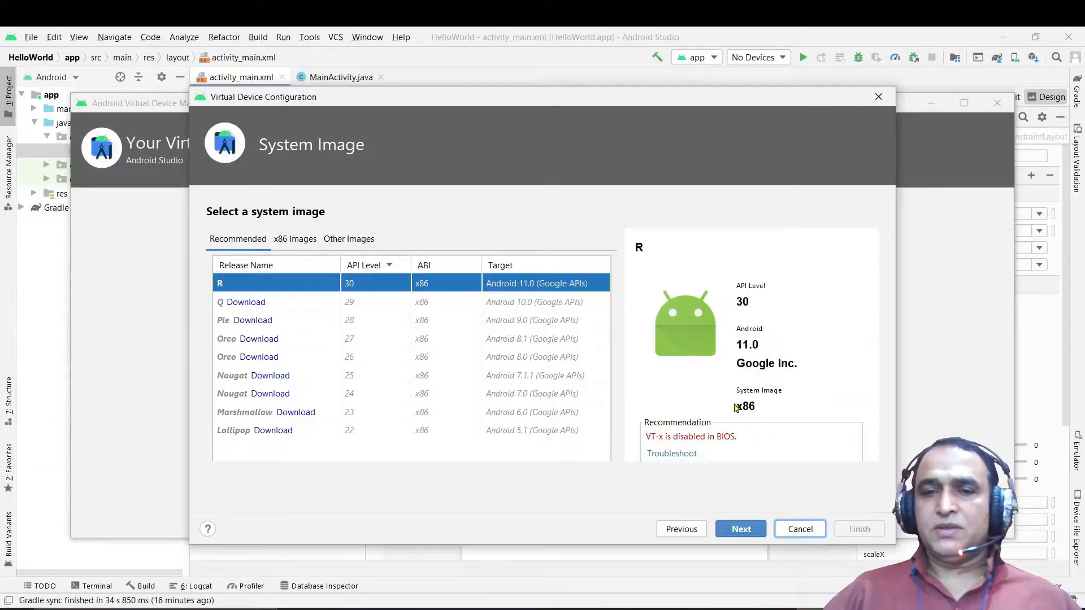
mouse_move(761, 450)
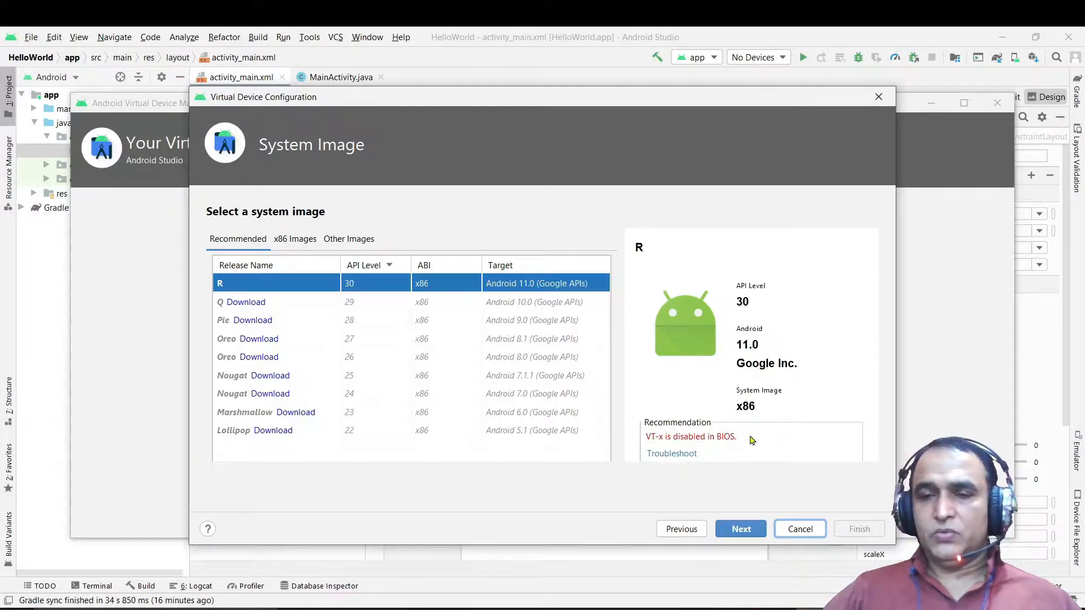
mouse_move(794, 439)
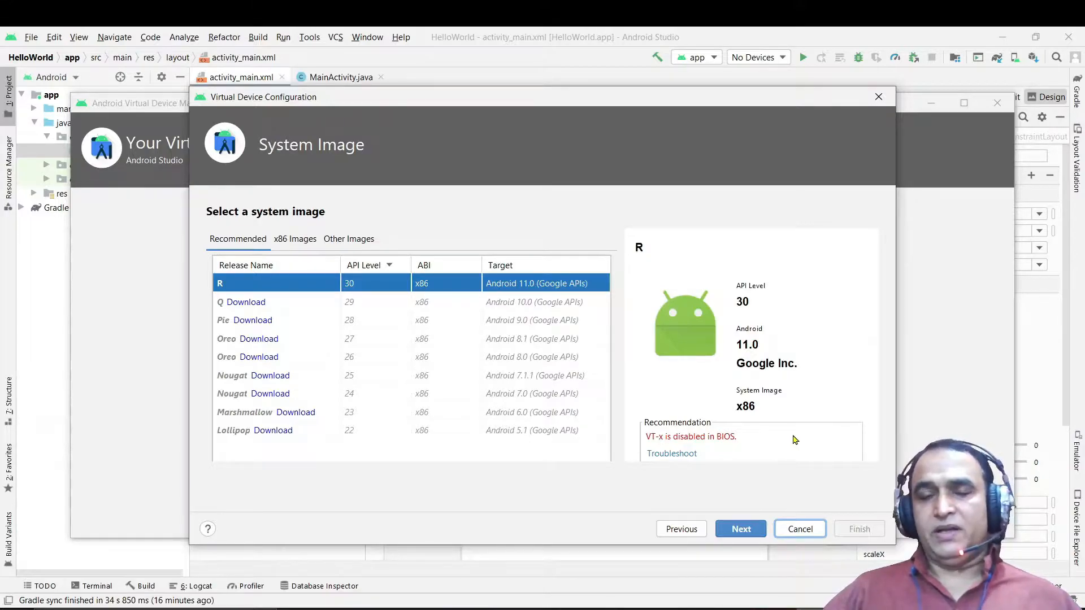
mouse_move(760, 393)
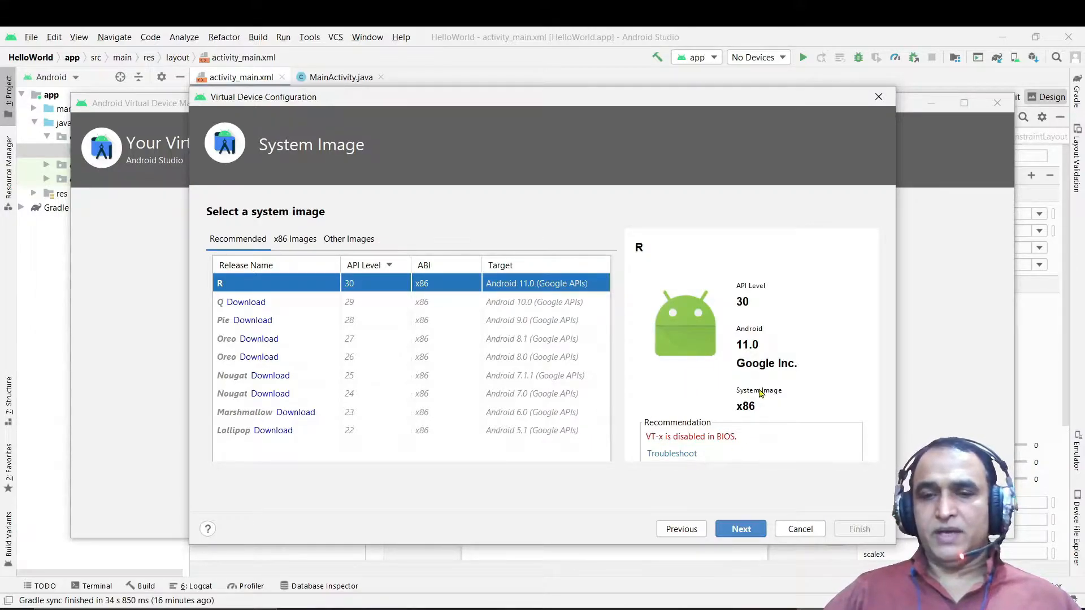
mouse_move(713, 451)
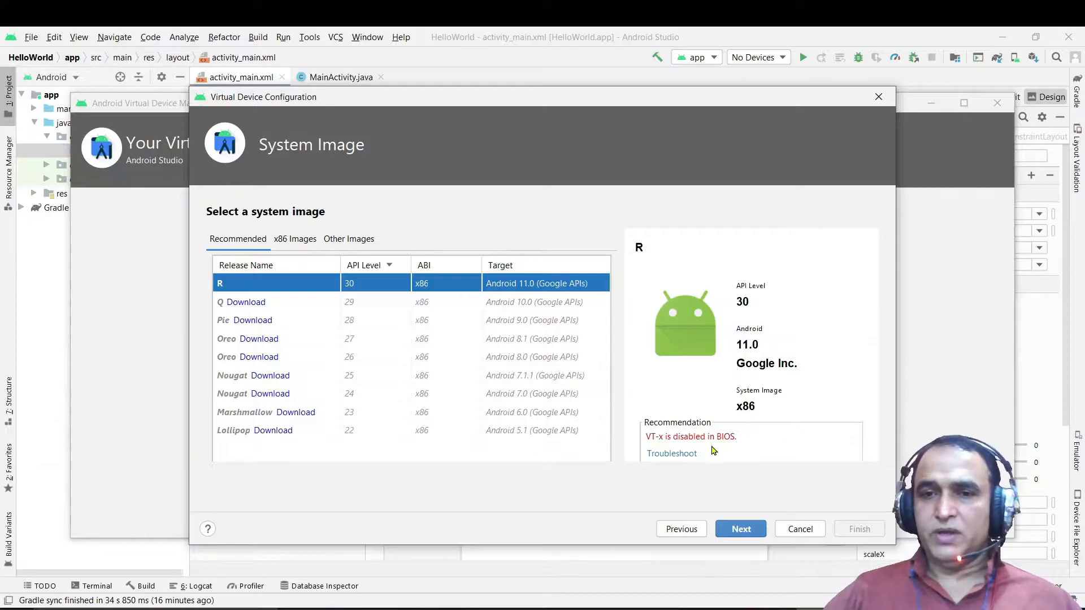
mouse_move(743, 489)
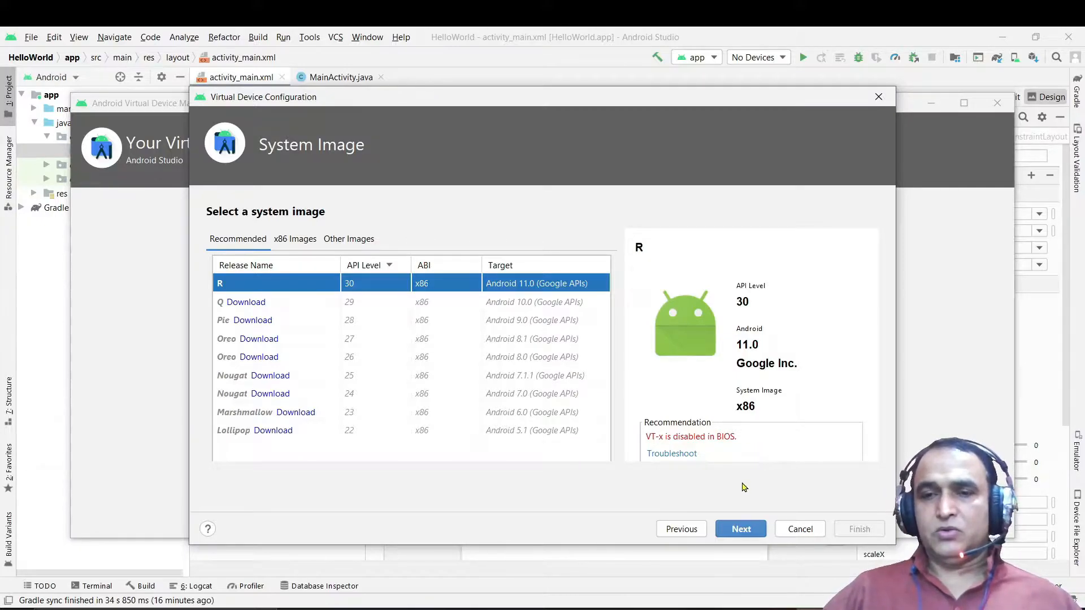
mouse_move(795, 431)
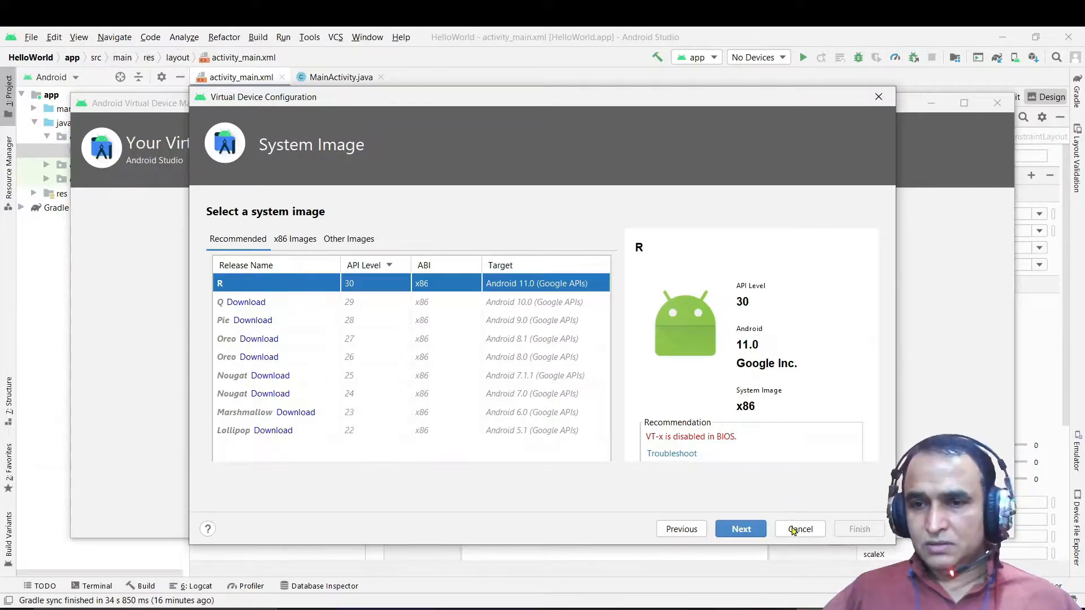
left_click(800, 529)
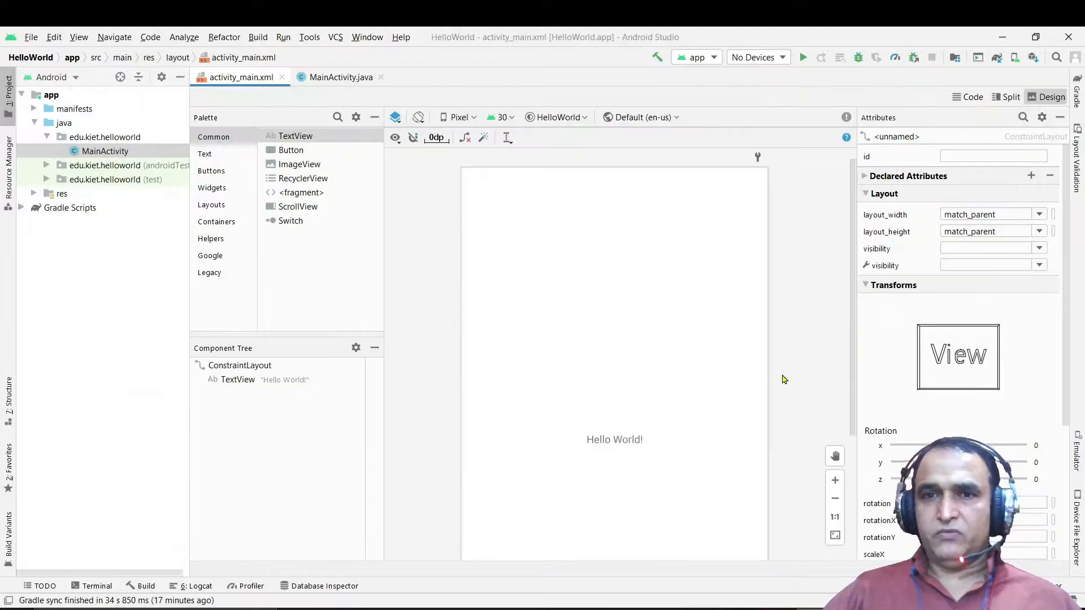
- Bring up the Lenovo Novo Button Menu with its startup and recovery options
left_click(240, 365)
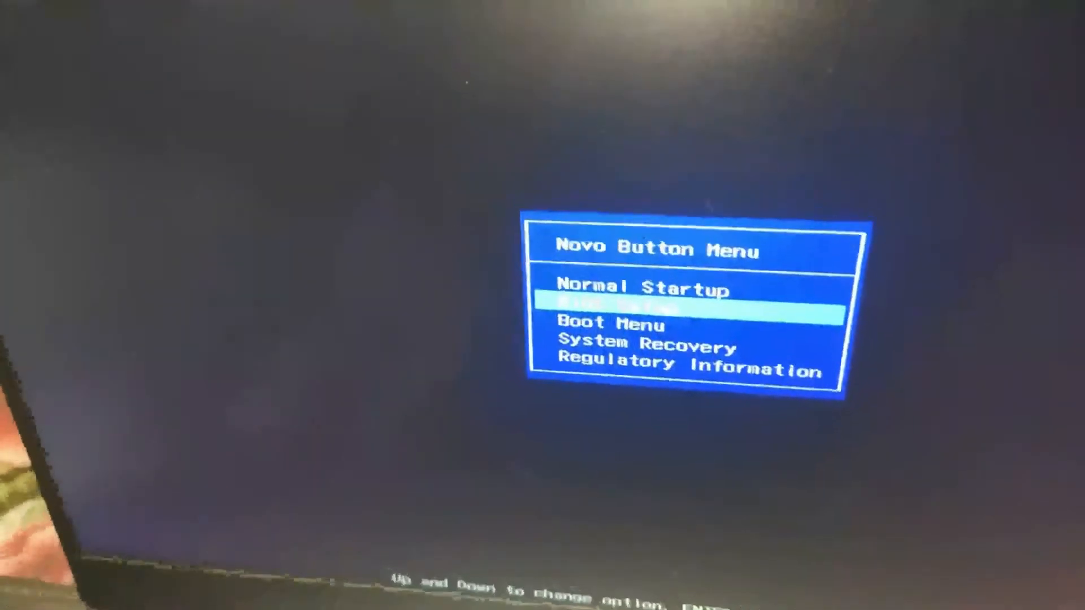
- Enter BIOS Setup, enable Intel Virtual Technology and return to the HelloWorld project
key("Enter")
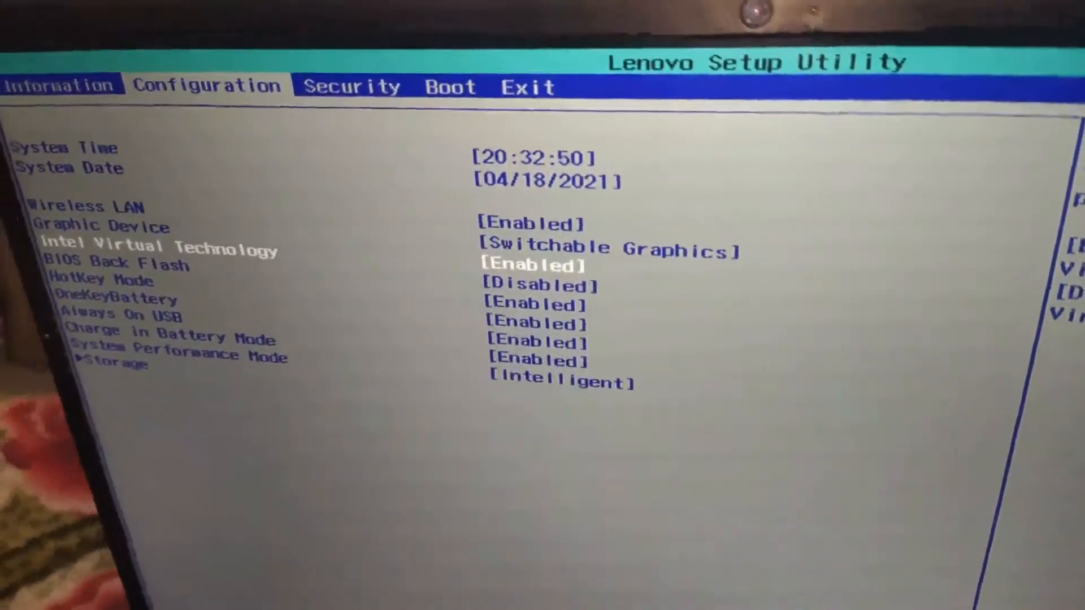
left_click(529, 86)
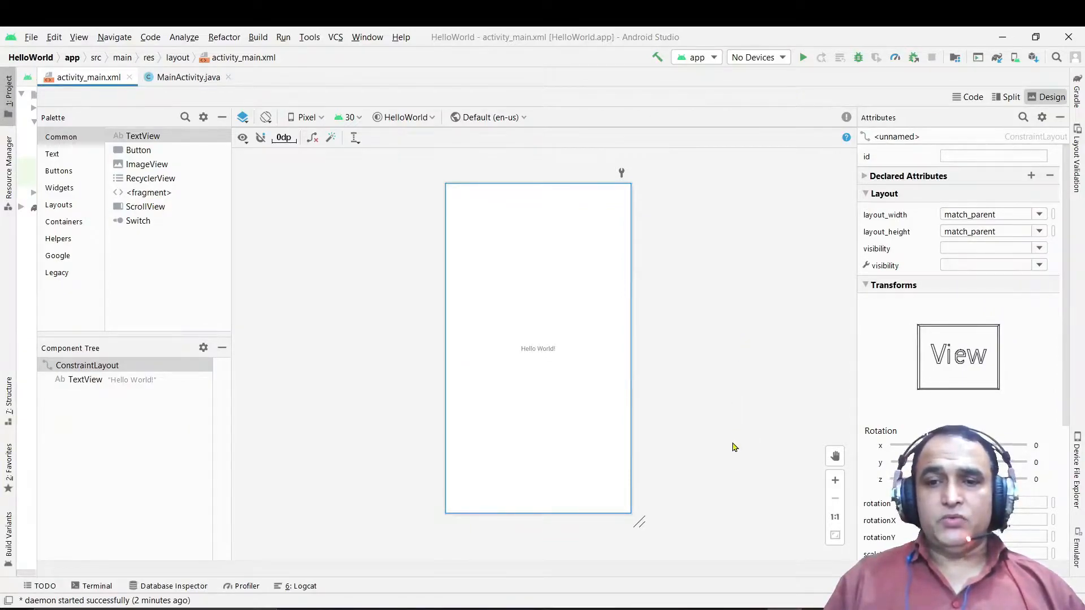
mouse_move(720, 600)
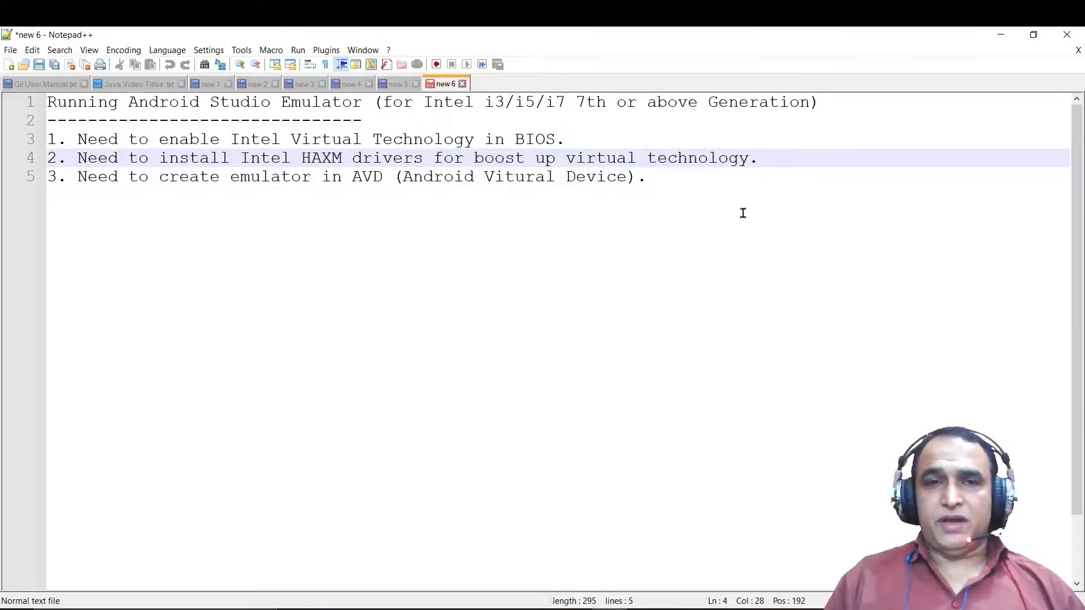
- Switch from the HAXM driver note back to the Android Studio project
left_click(756, 158)
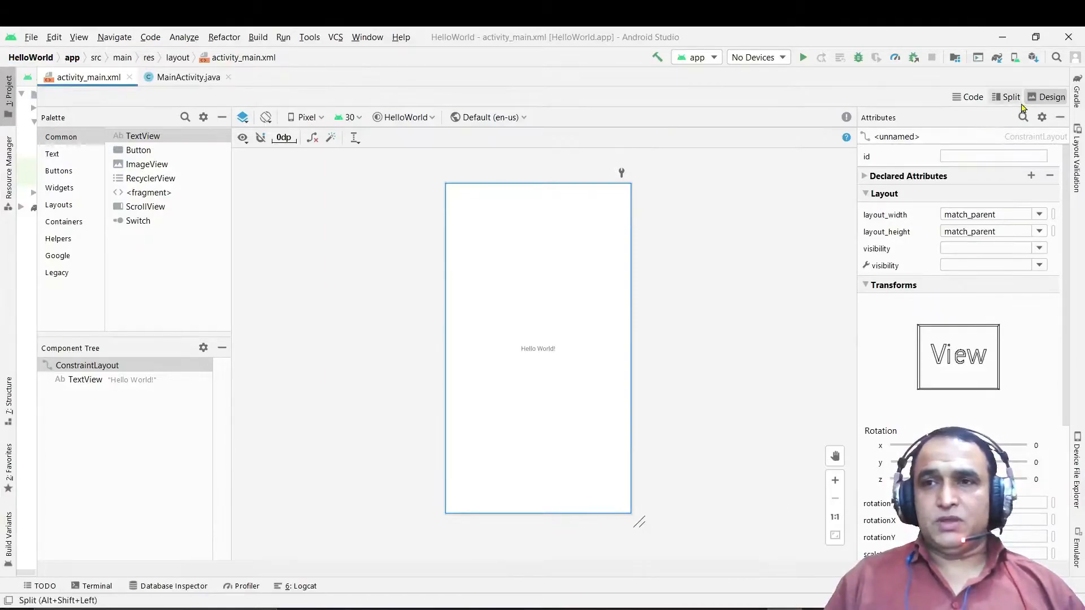
left_click(1032, 57)
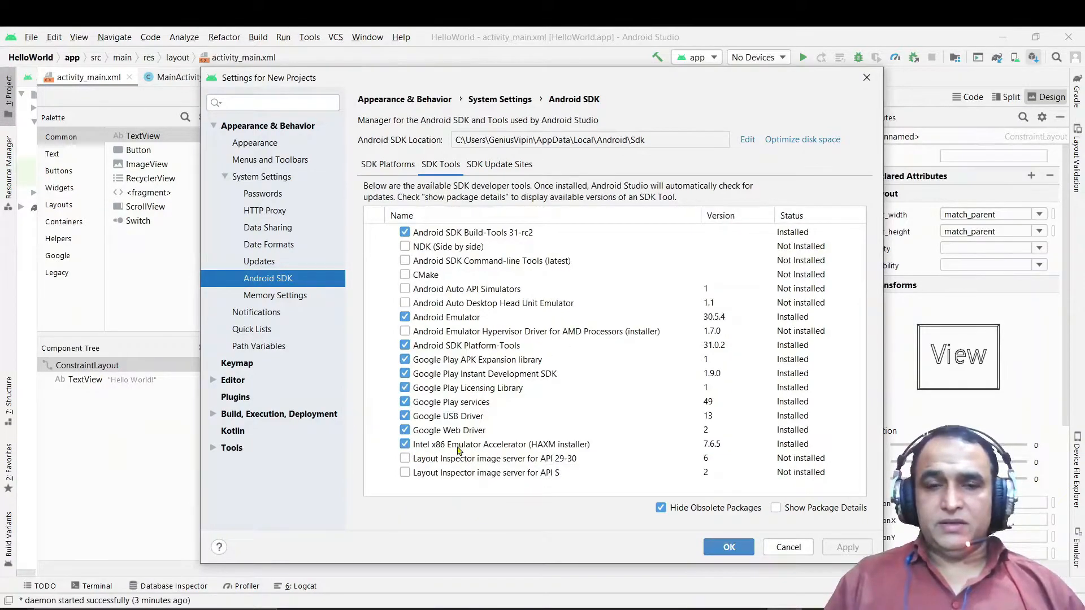
left_click(501, 444)
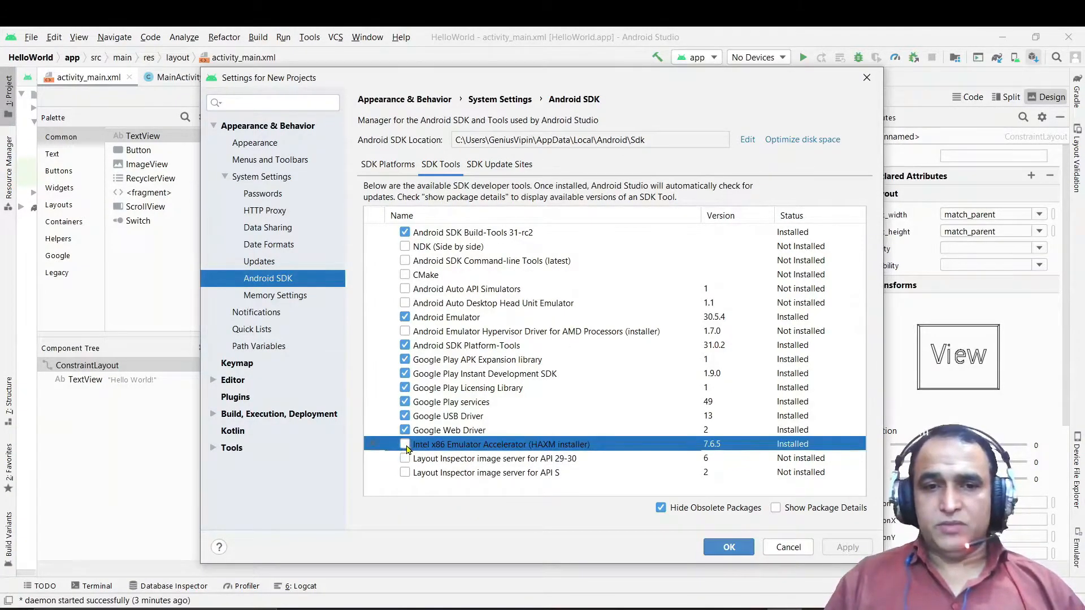
left_click(404, 444)
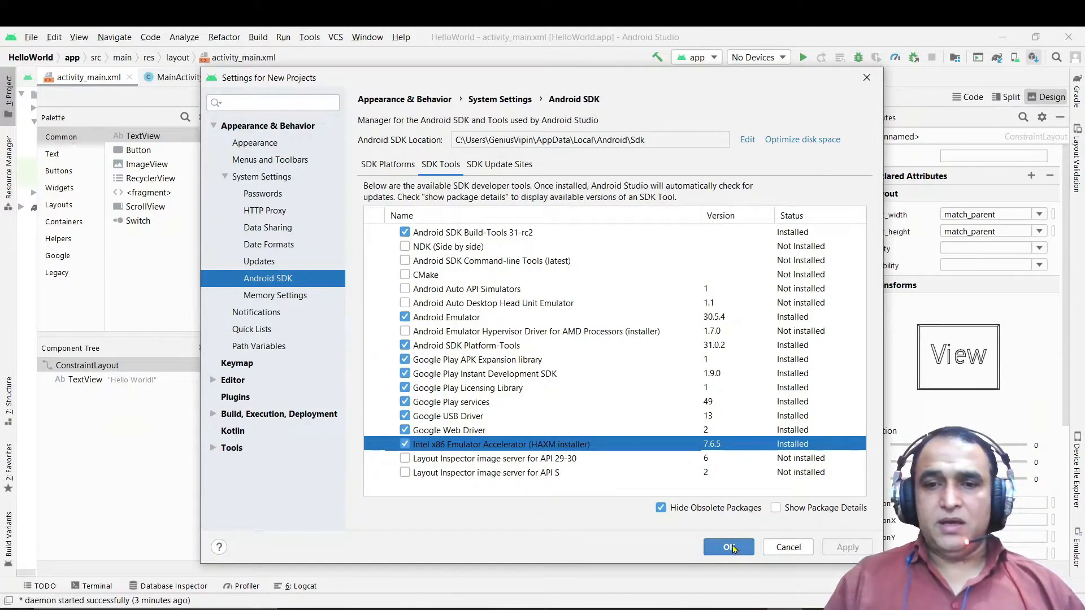
left_click(727, 547)
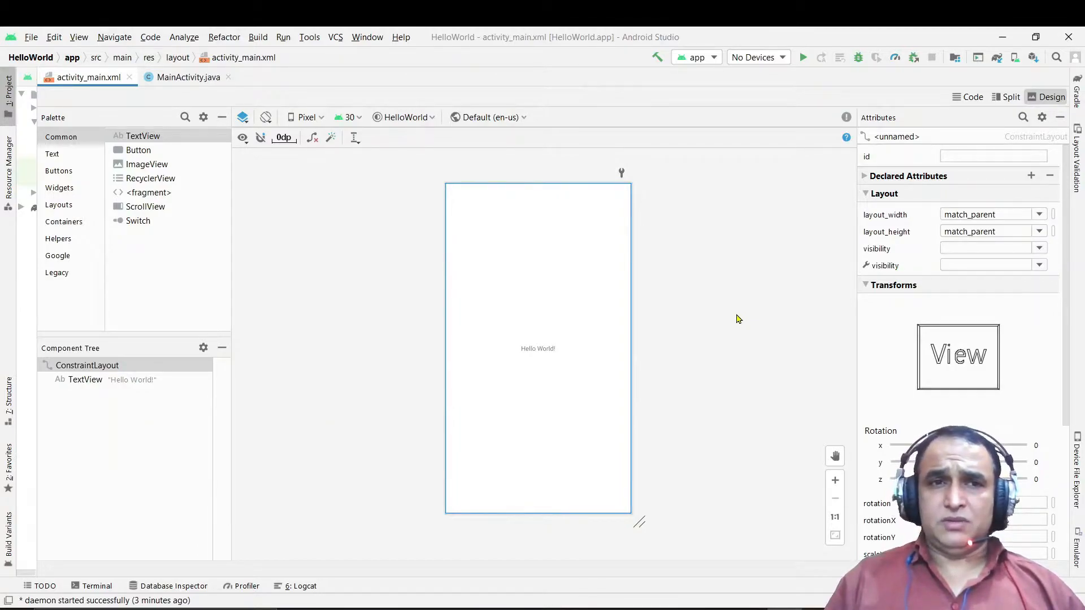
mouse_move(710, 427)
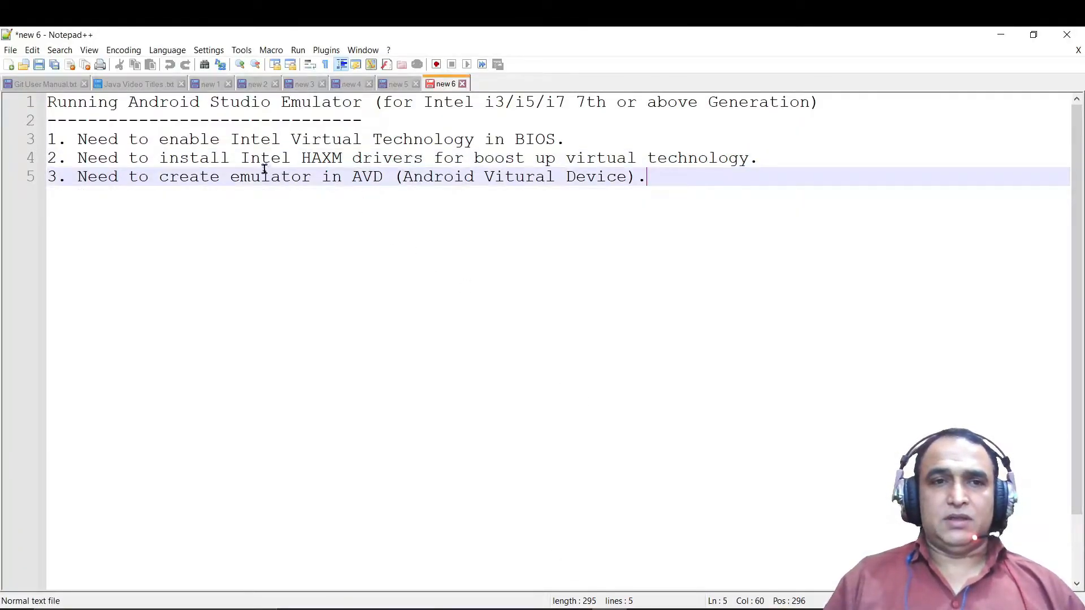
left_click(279, 176)
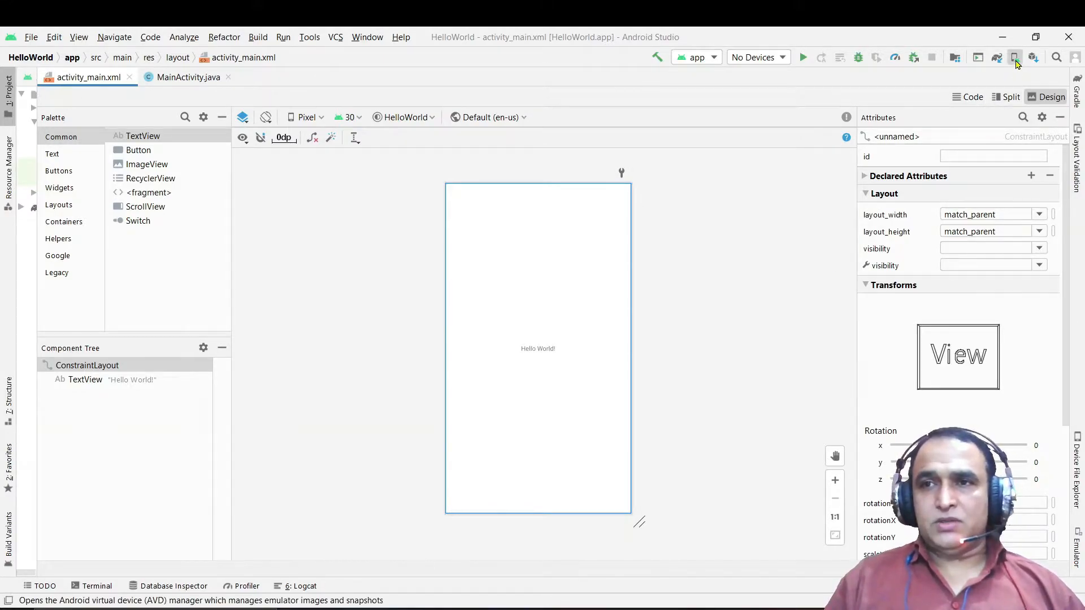
- Start a new virtual device in AVD Manager with Pixel XL as the phone hardware
left_click(1016, 58)
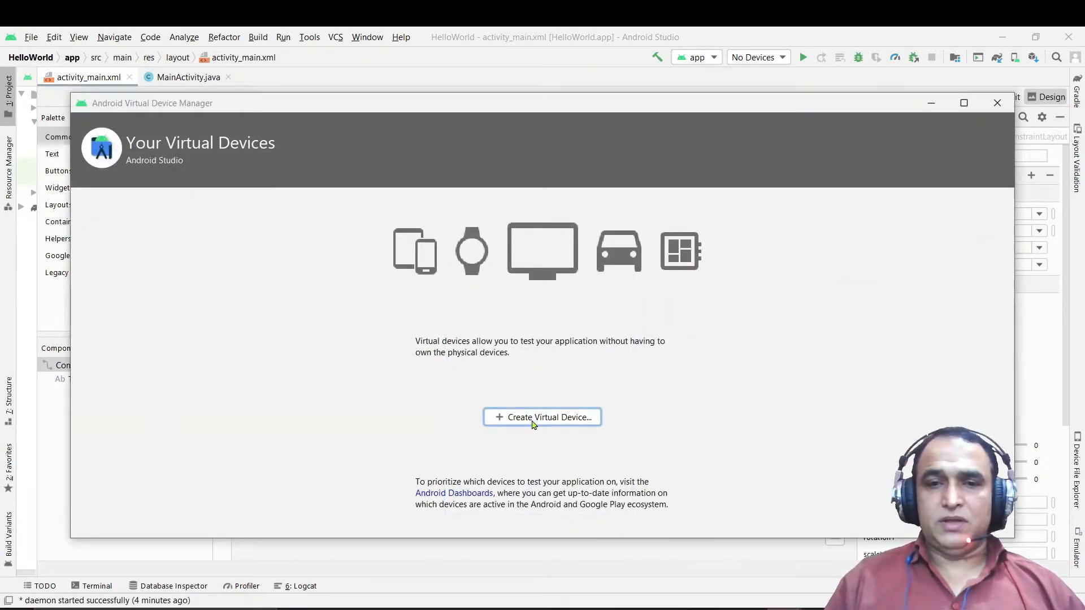
left_click(541, 417)
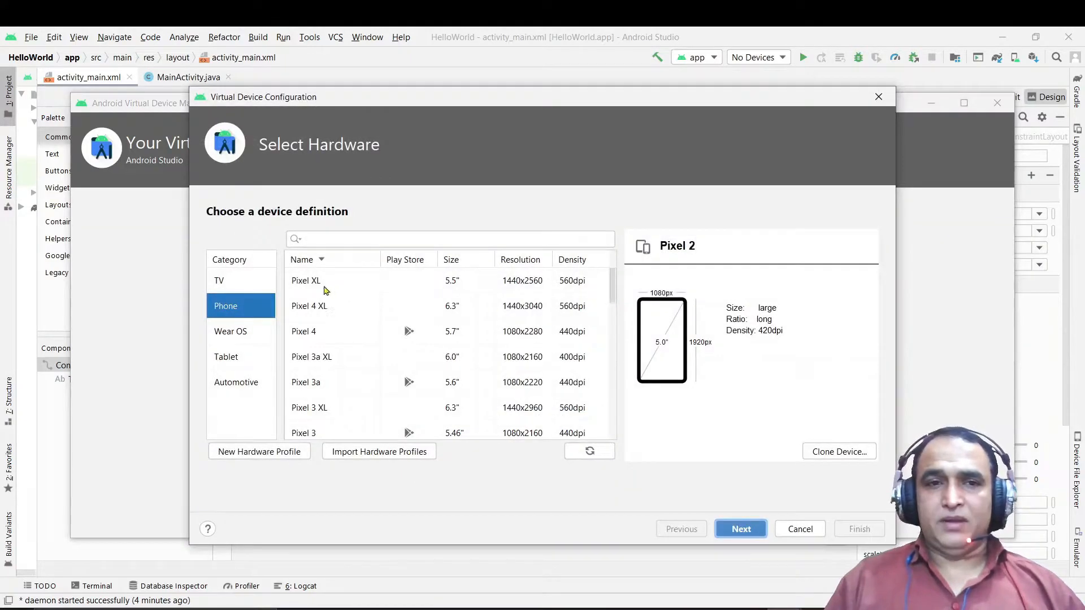
left_click(306, 280)
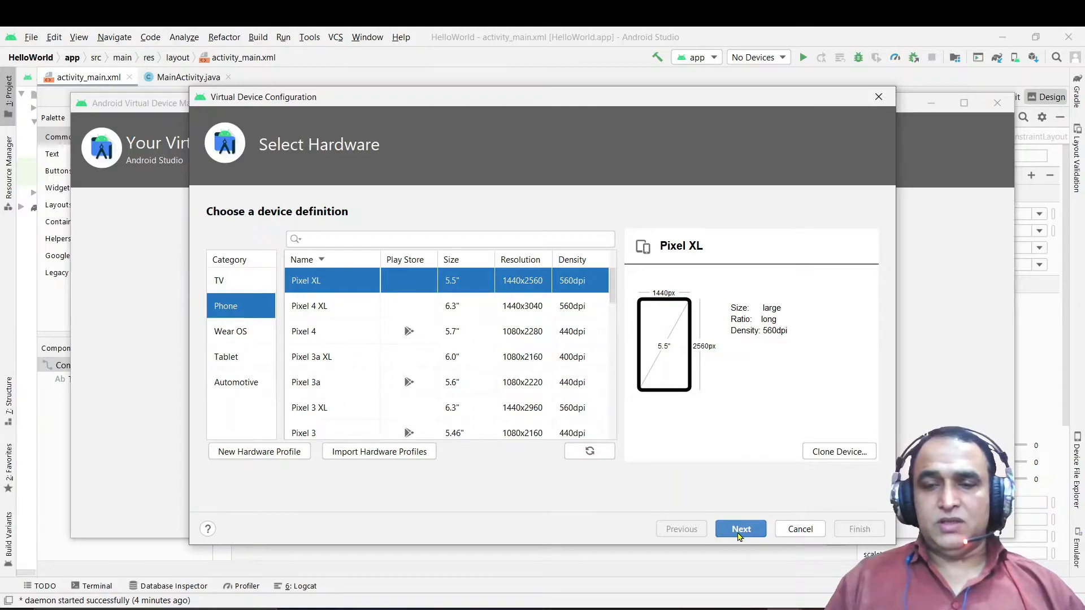
- Advance to the system image step for the Android 11.0 (R, API 30) image
left_click(739, 529)
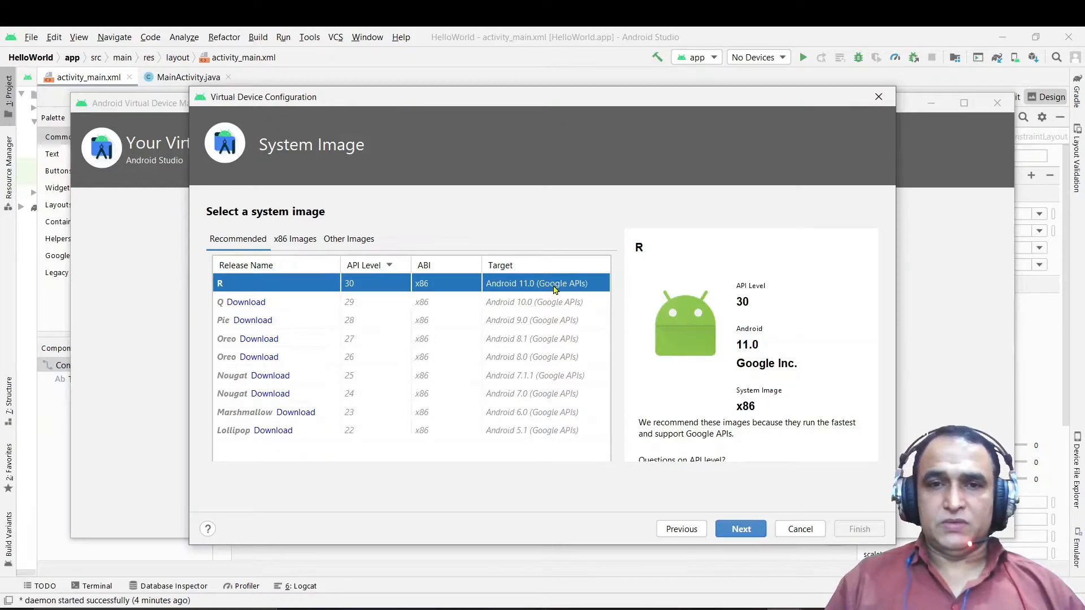
mouse_move(514, 289)
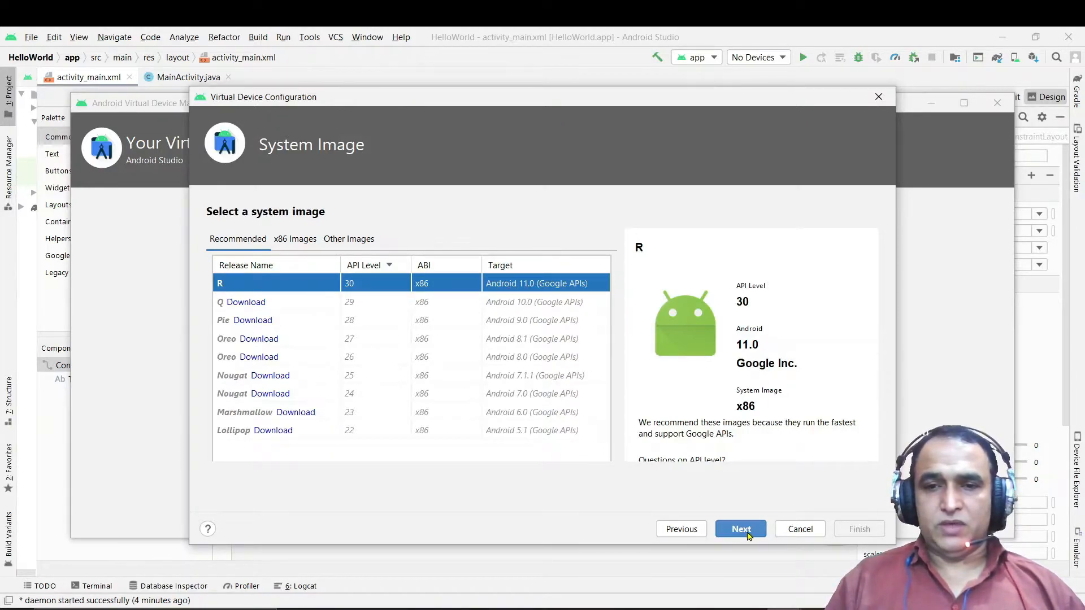
mouse_move(684, 538)
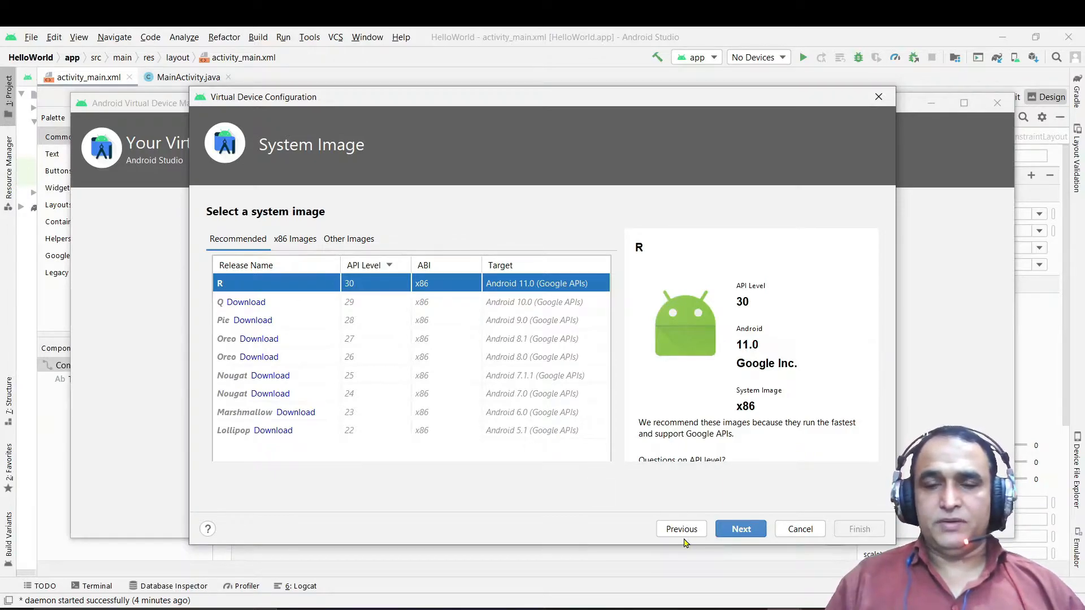
mouse_move(319, 313)
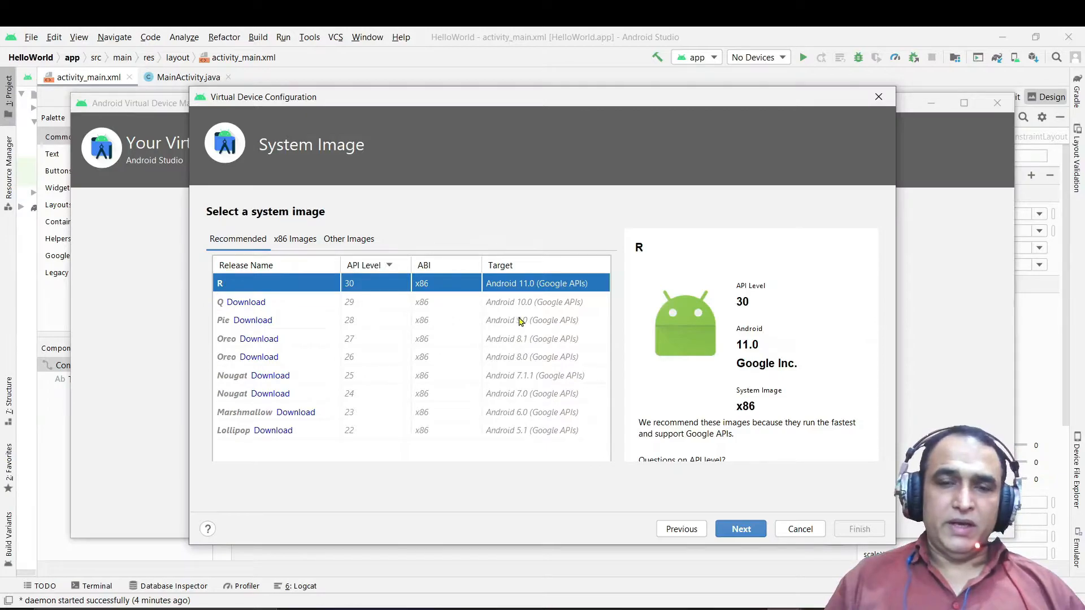
mouse_move(282, 294)
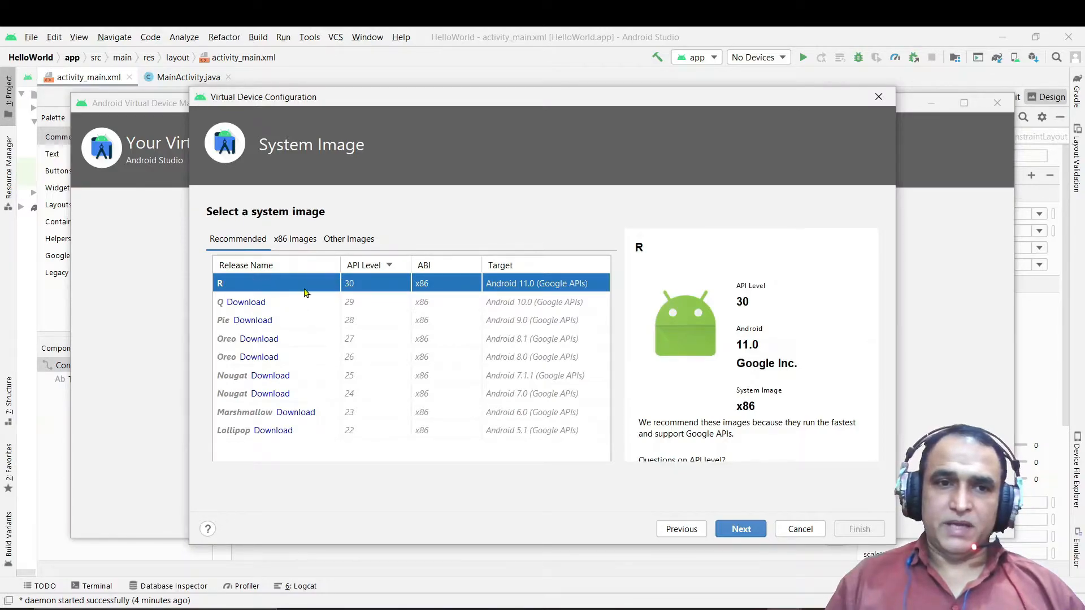
mouse_move(305, 282)
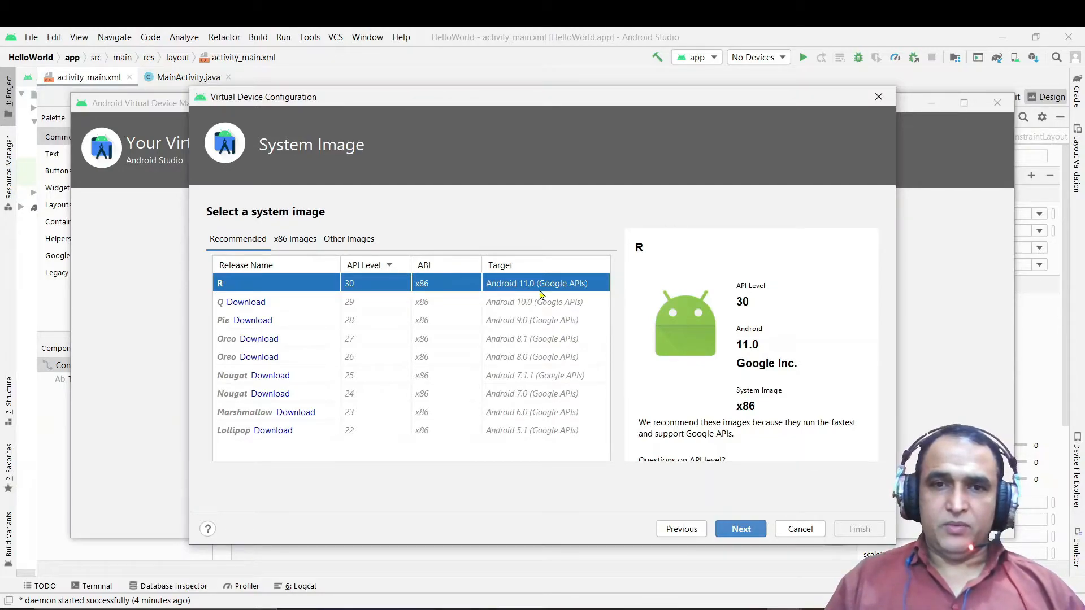
mouse_move(307, 283)
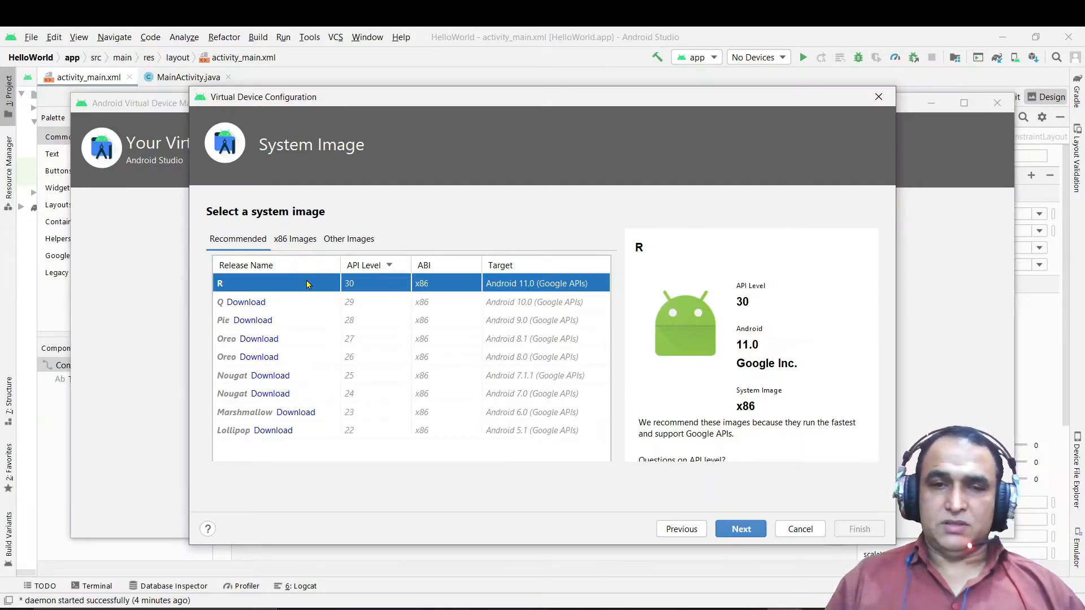
mouse_move(561, 291)
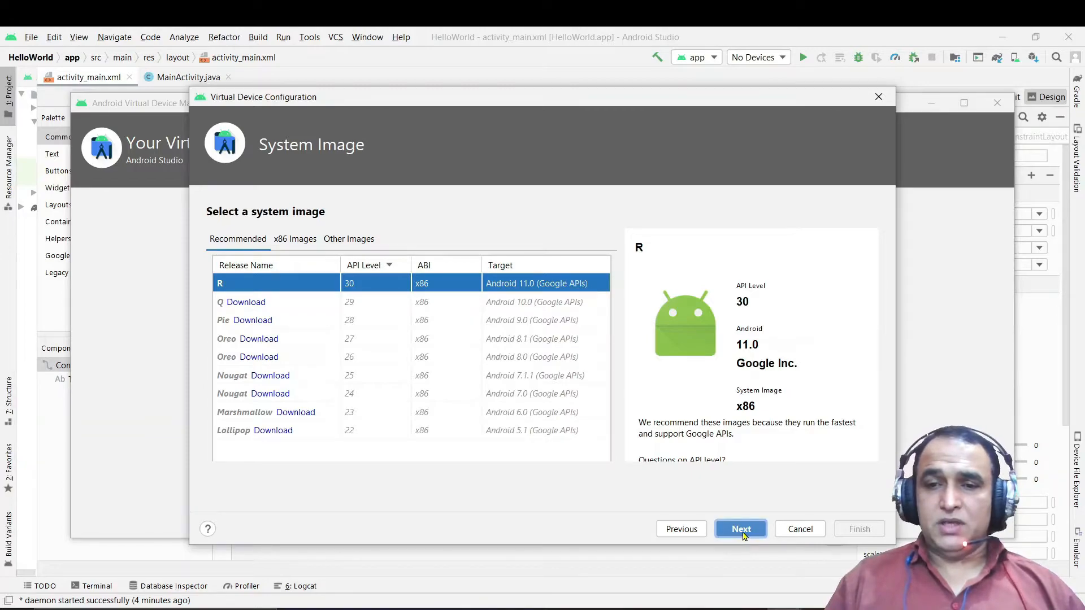
- Accept the R image and finish creating the Pixel XL API 30 device
left_click(739, 528)
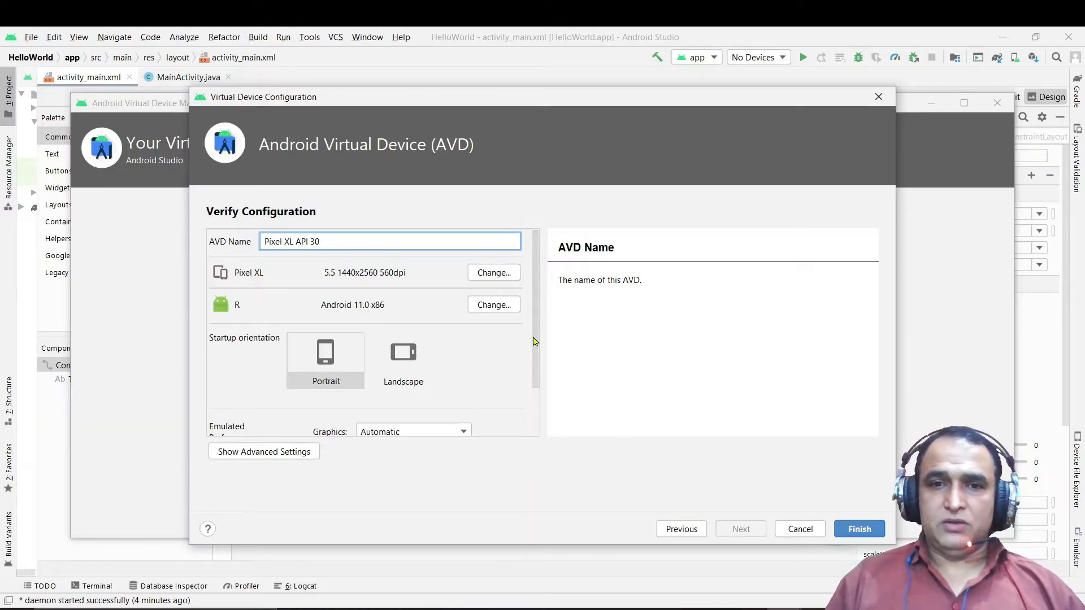
scroll("down", 3)
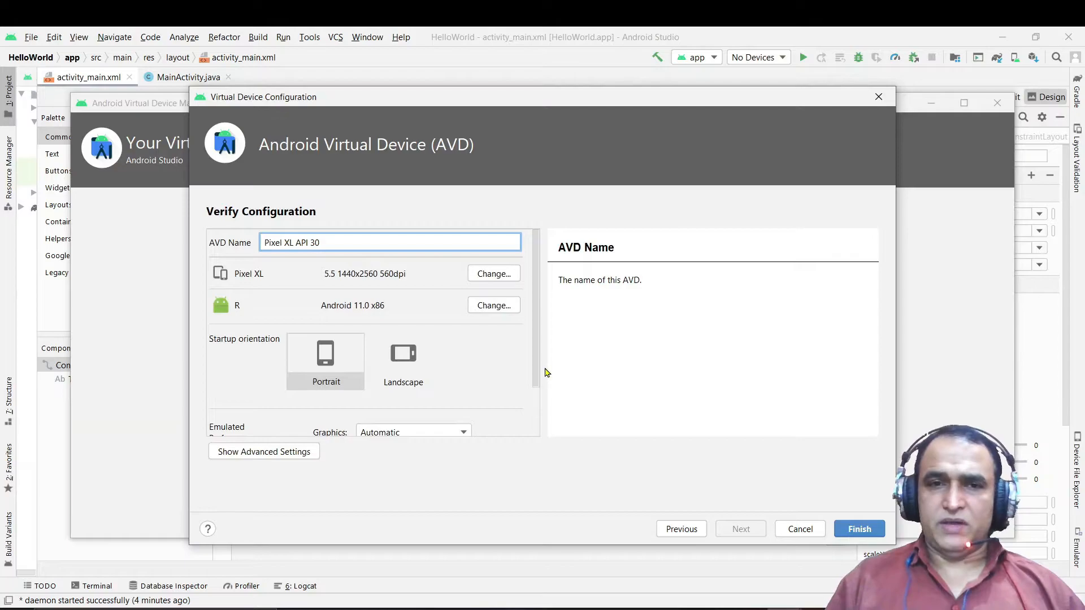
left_click(858, 529)
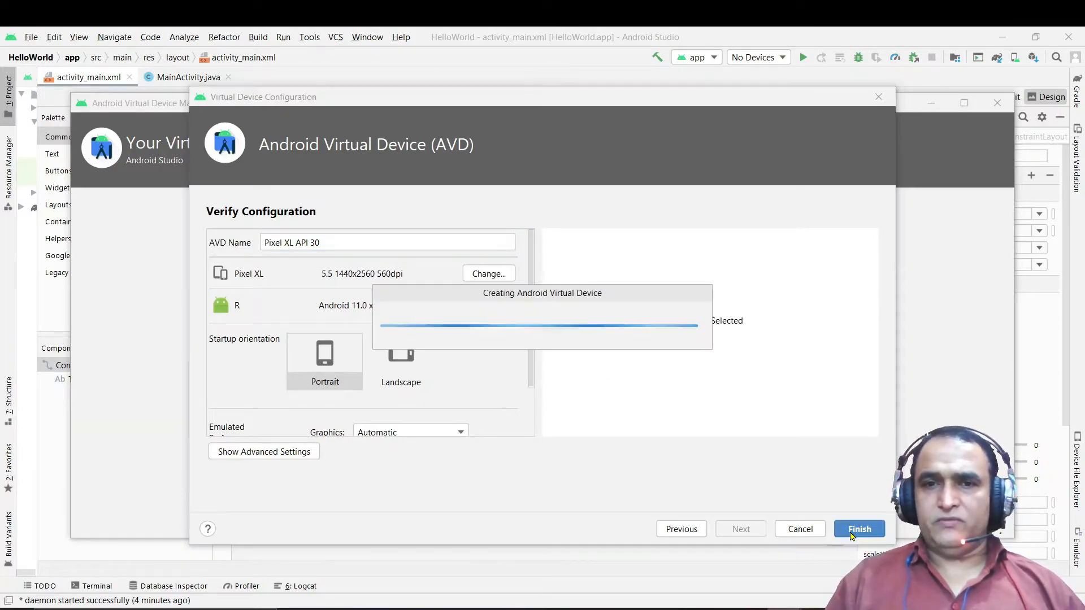
left_click(859, 529)
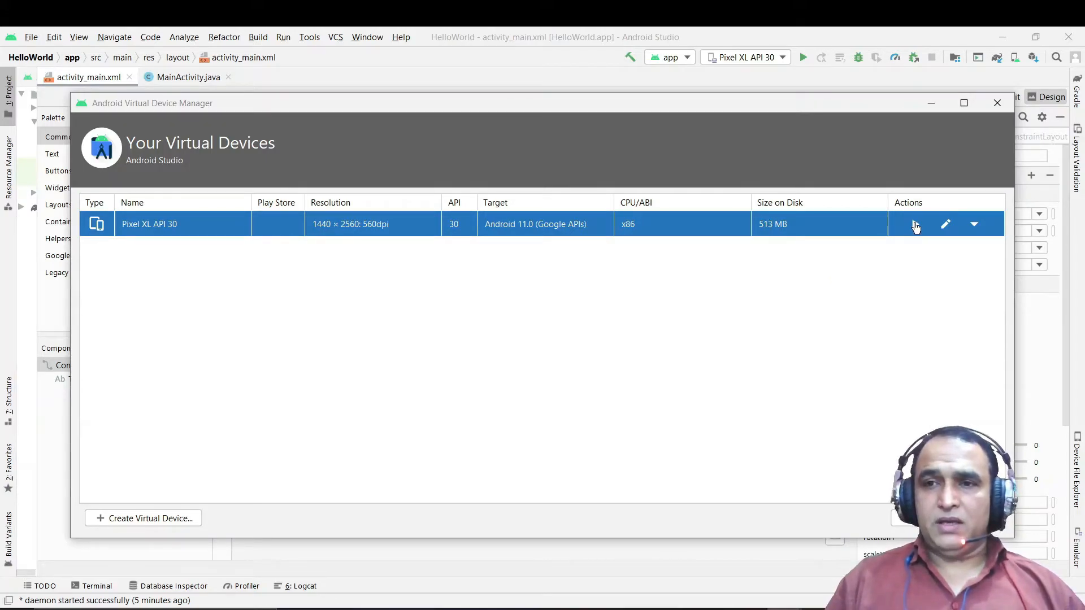
- Launch the Pixel XL API 30 emulator from its Actions column
left_click(914, 223)
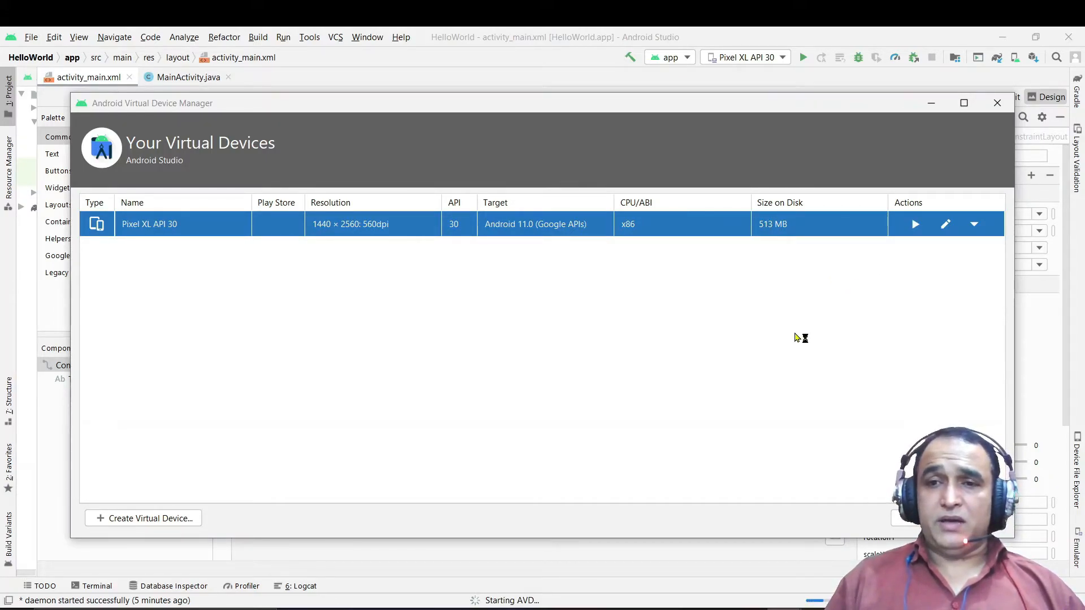
mouse_move(795, 337)
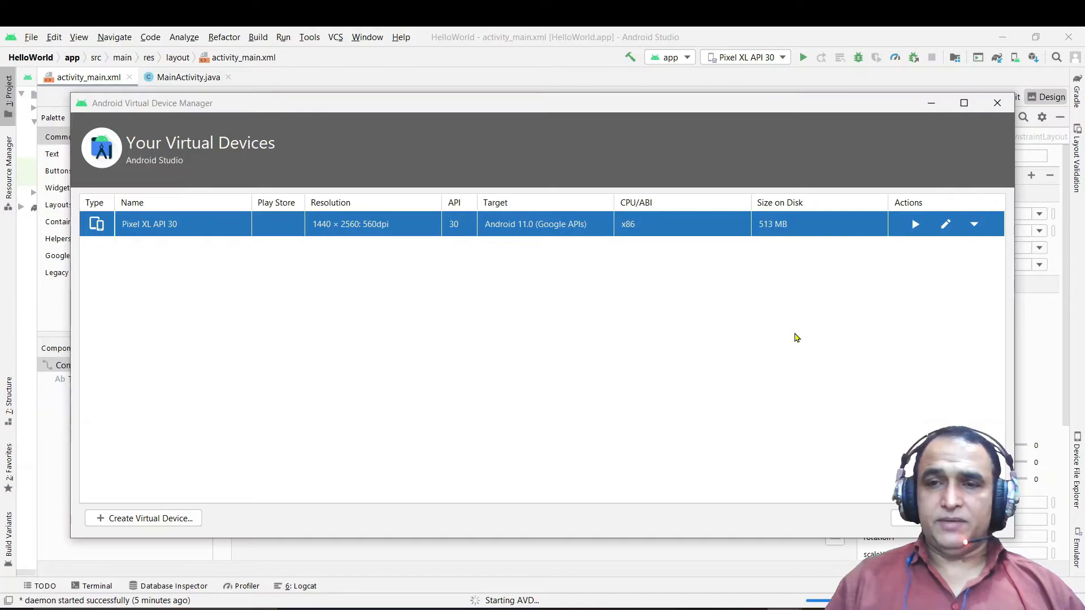
mouse_move(822, 326)
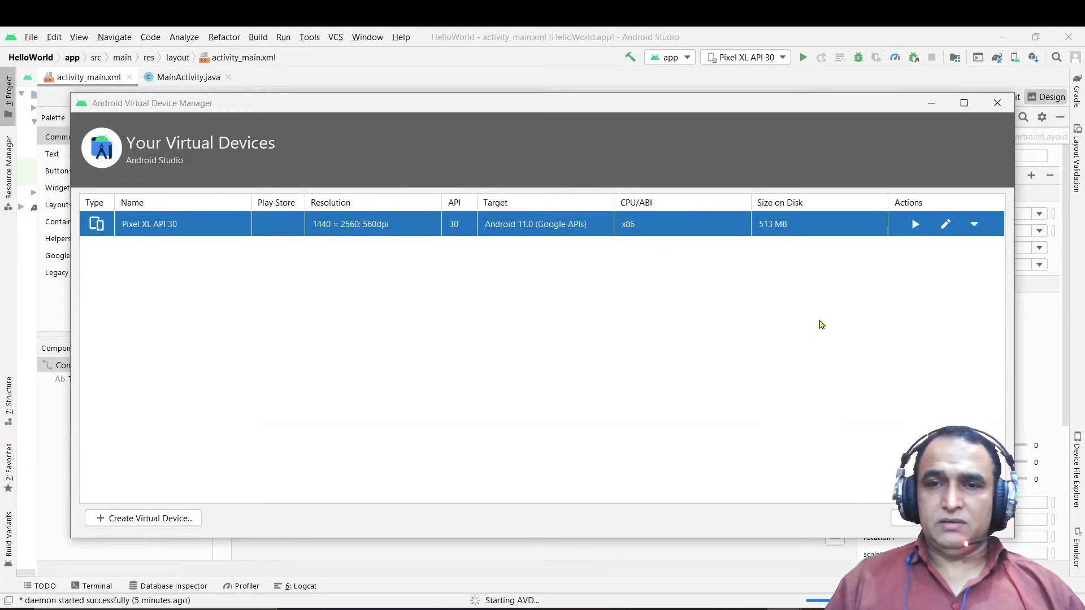
left_click(914, 223)
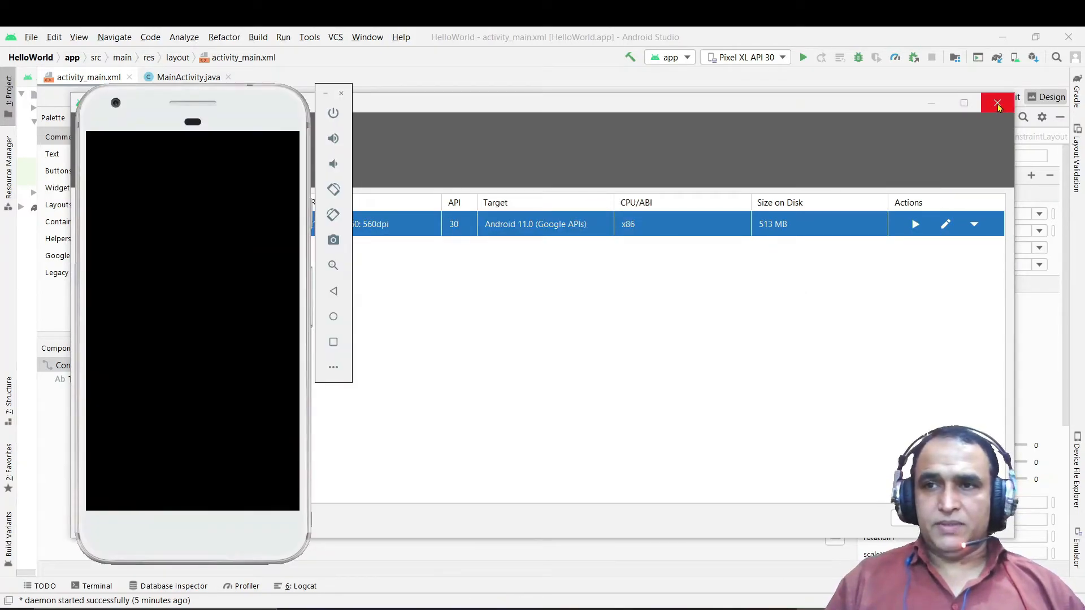
- Close the AVD Manager window and let the emulator boot to the home screen
left_click(997, 103)
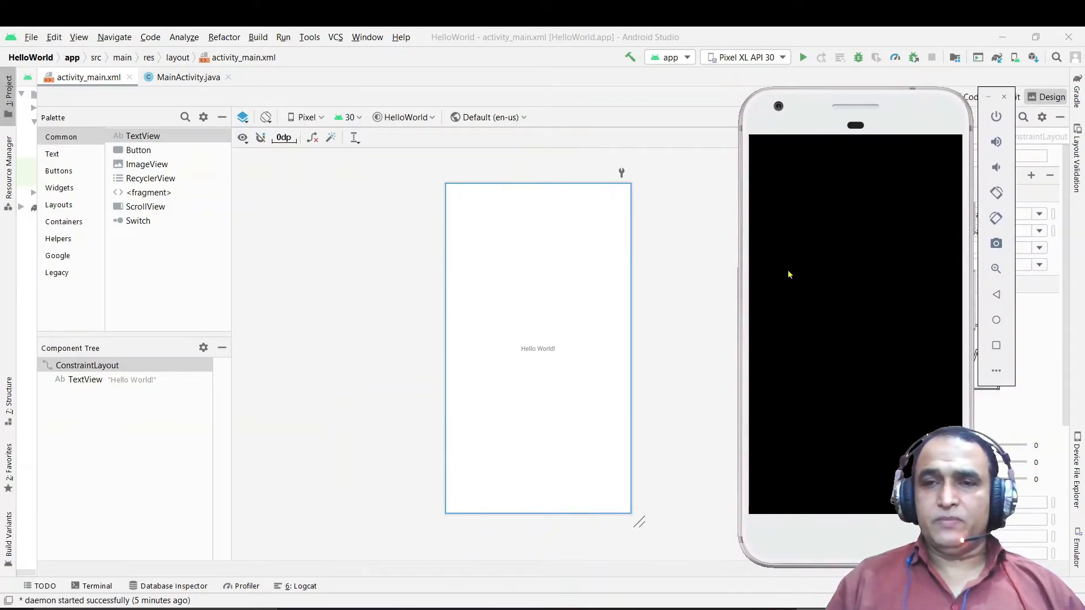
mouse_move(883, 383)
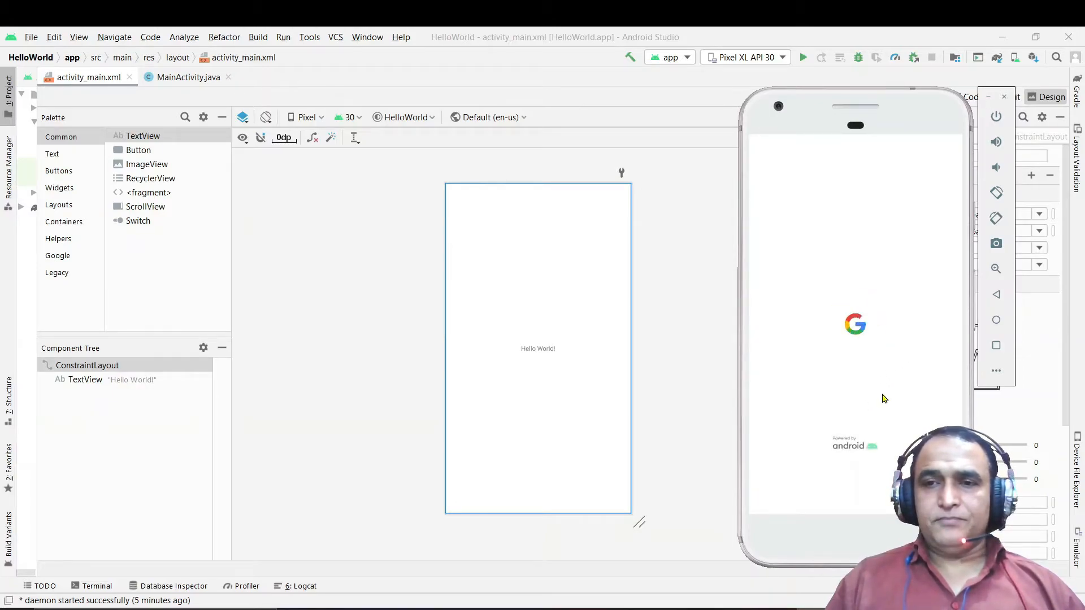
mouse_move(909, 128)
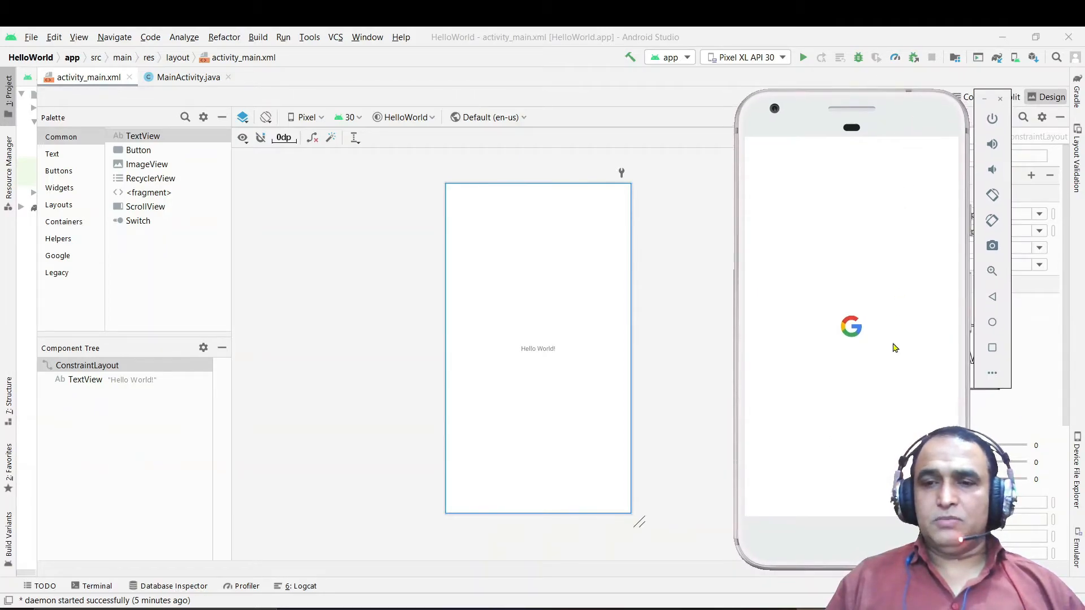
mouse_move(889, 398)
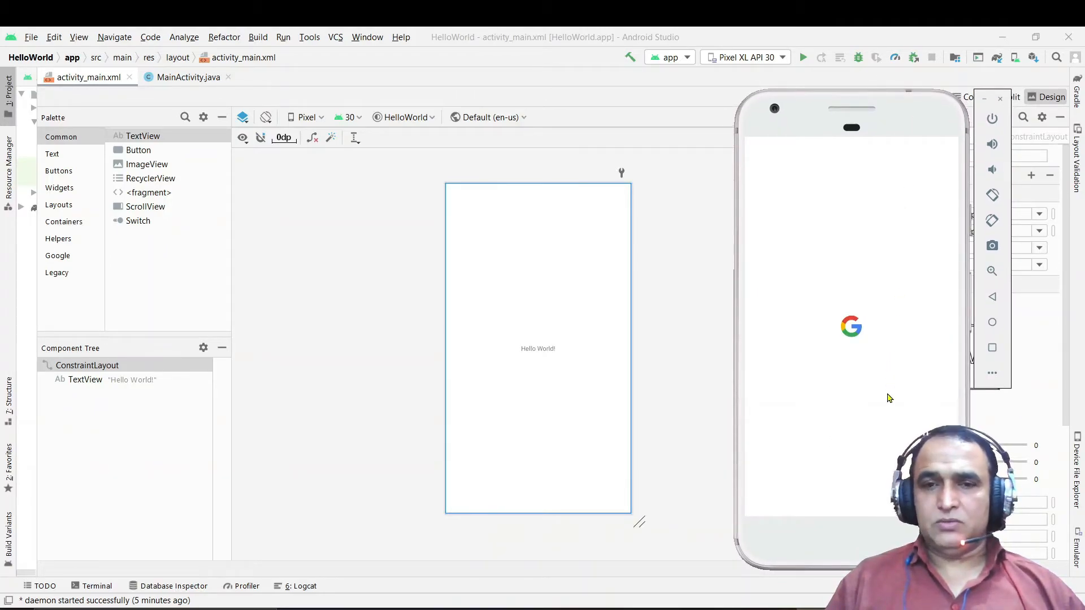
left_click(803, 58)
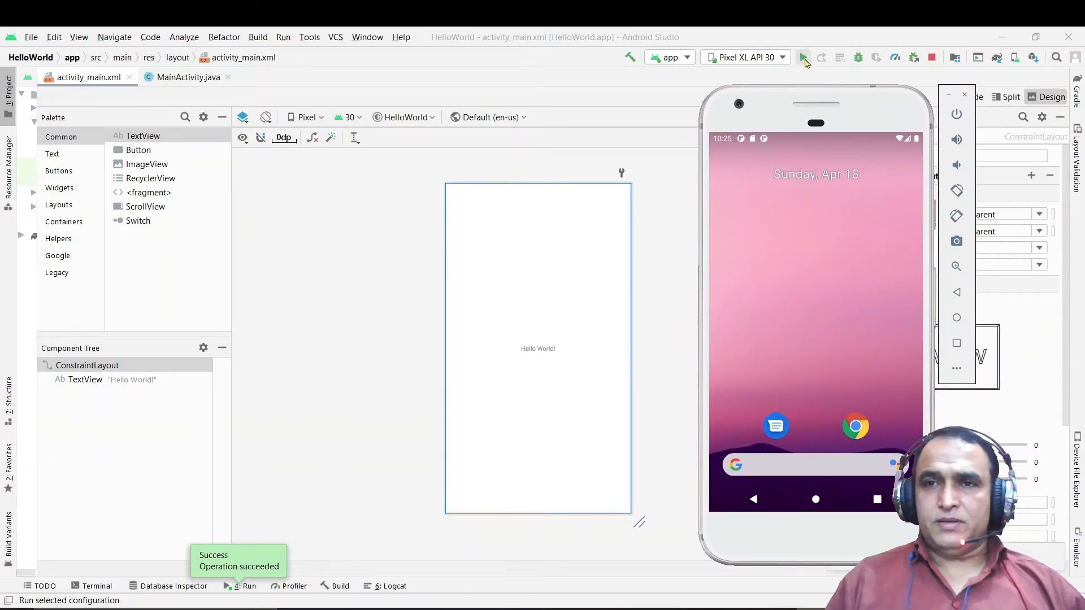
- Run the HelloWorld app on the Pixel XL API 30 emulator
left_click(802, 57)
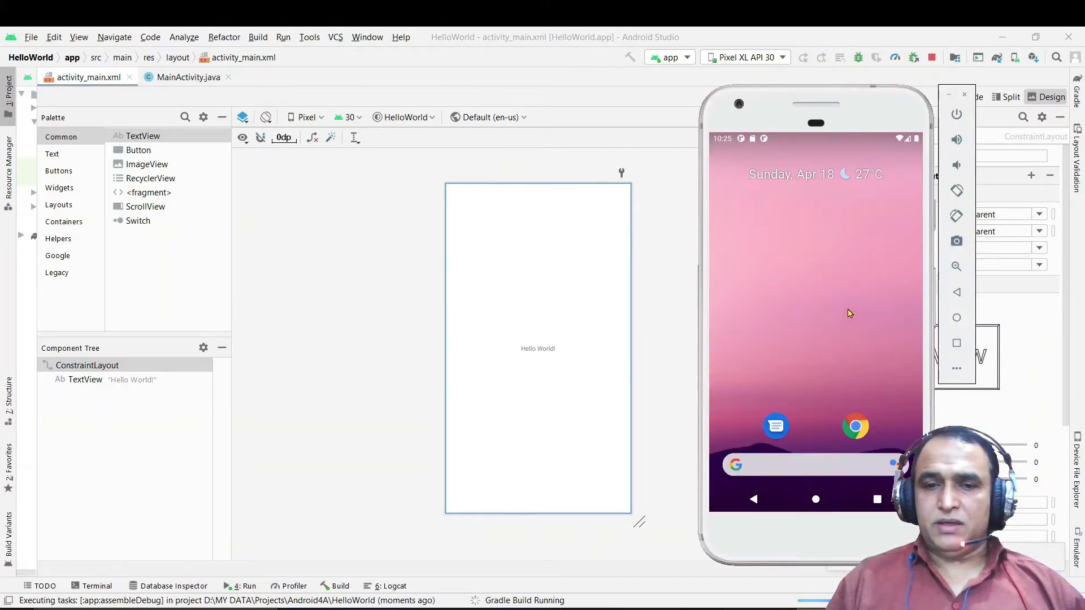
mouse_move(814, 359)
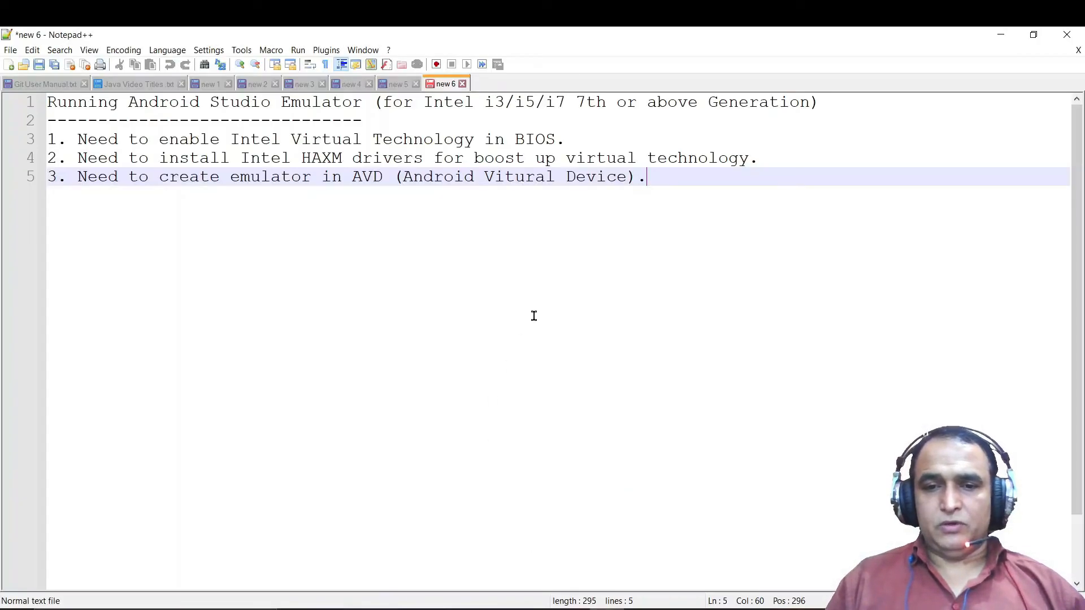
left_click(422, 139)
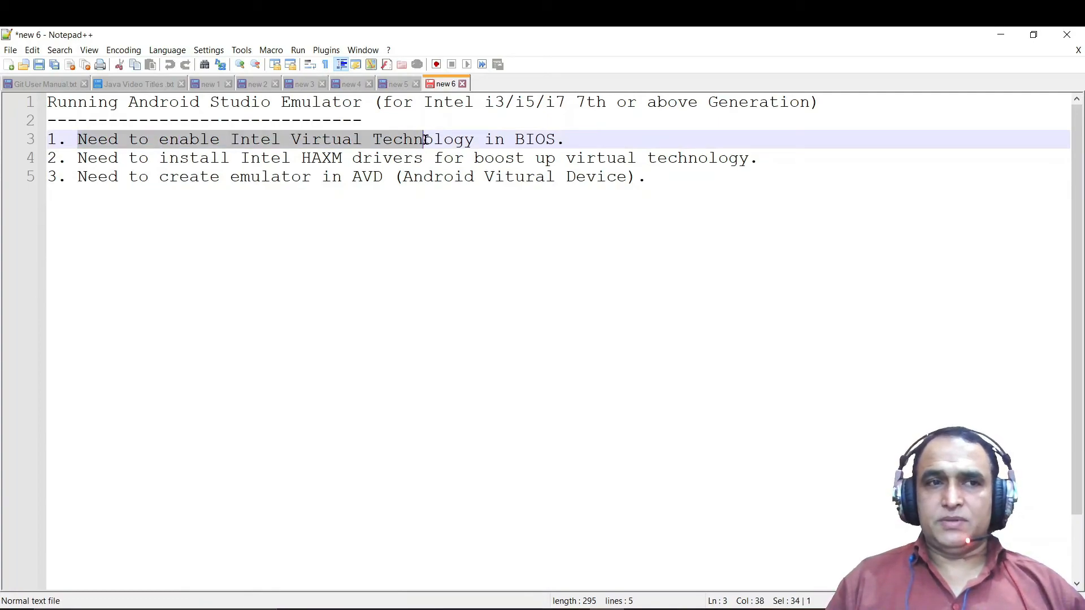
left_click(646, 176)
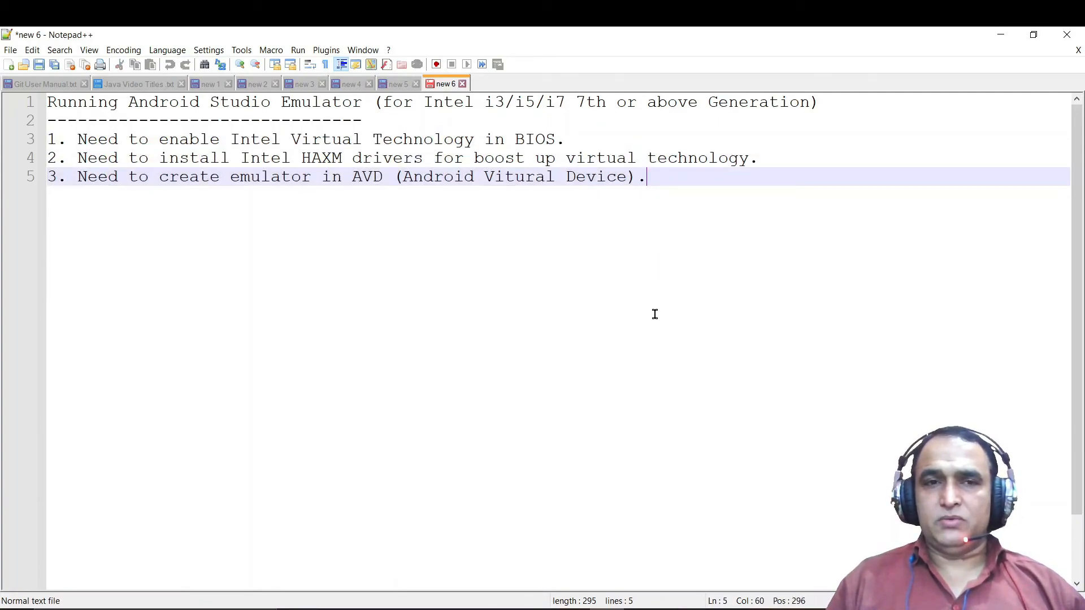